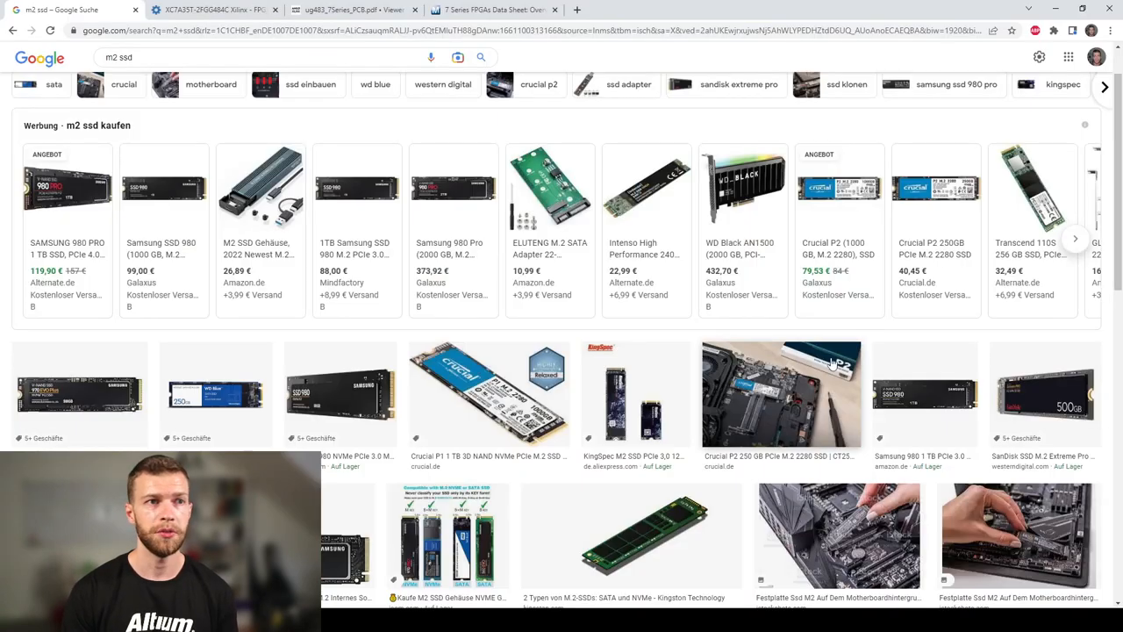
pyautogui.moveTo(951, 377)
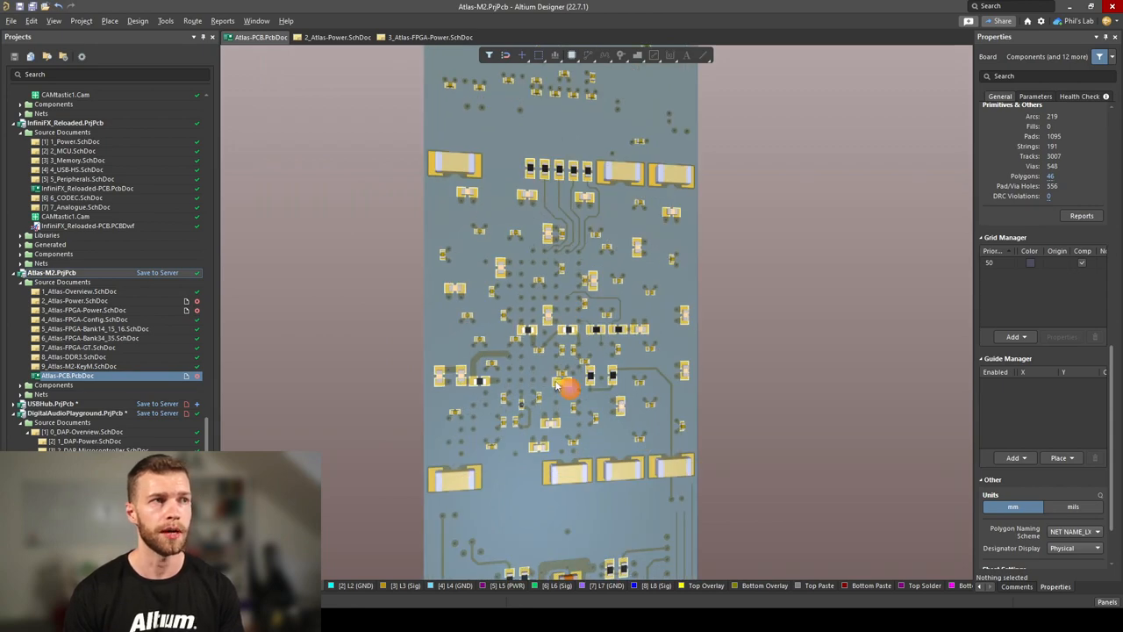
pyautogui.moveTo(610, 351)
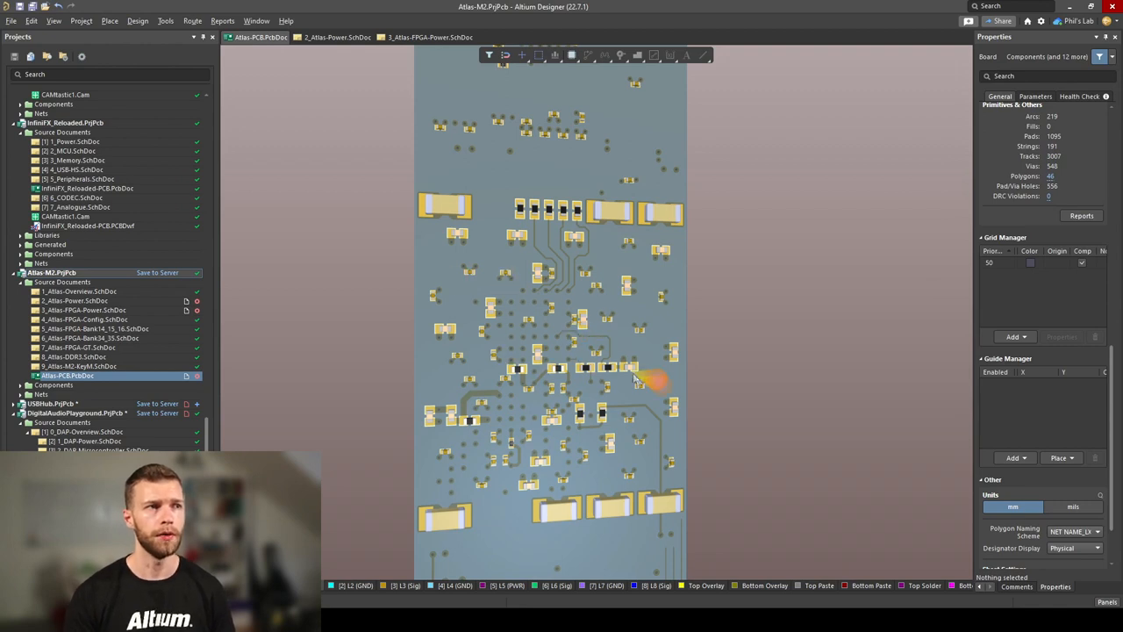
pyautogui.moveTo(663, 263)
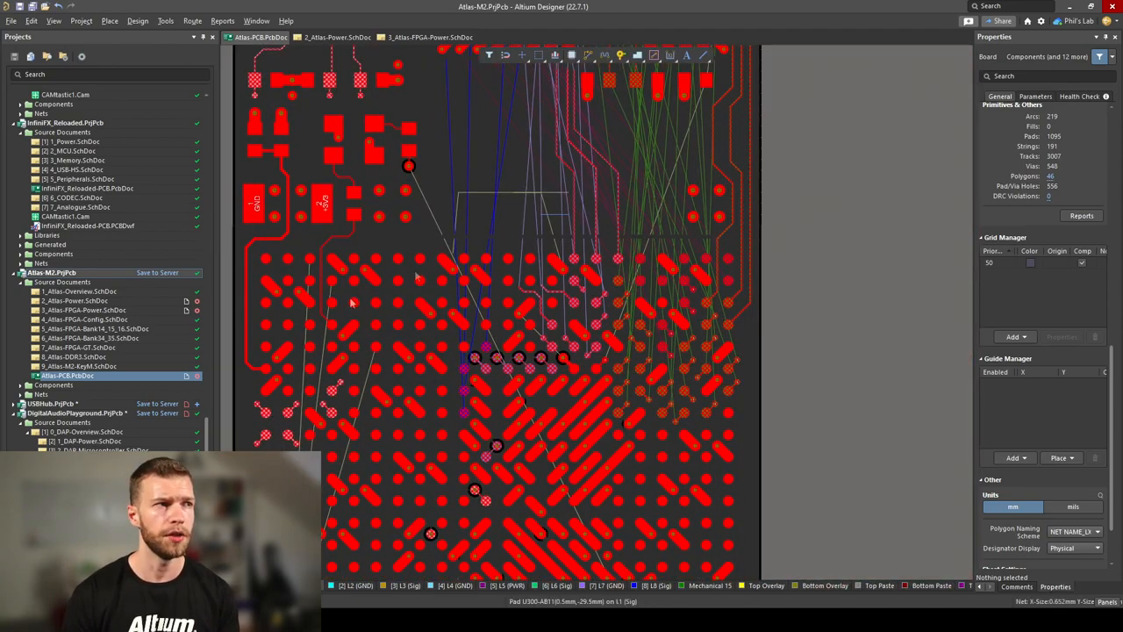
pyautogui.moveTo(407, 377)
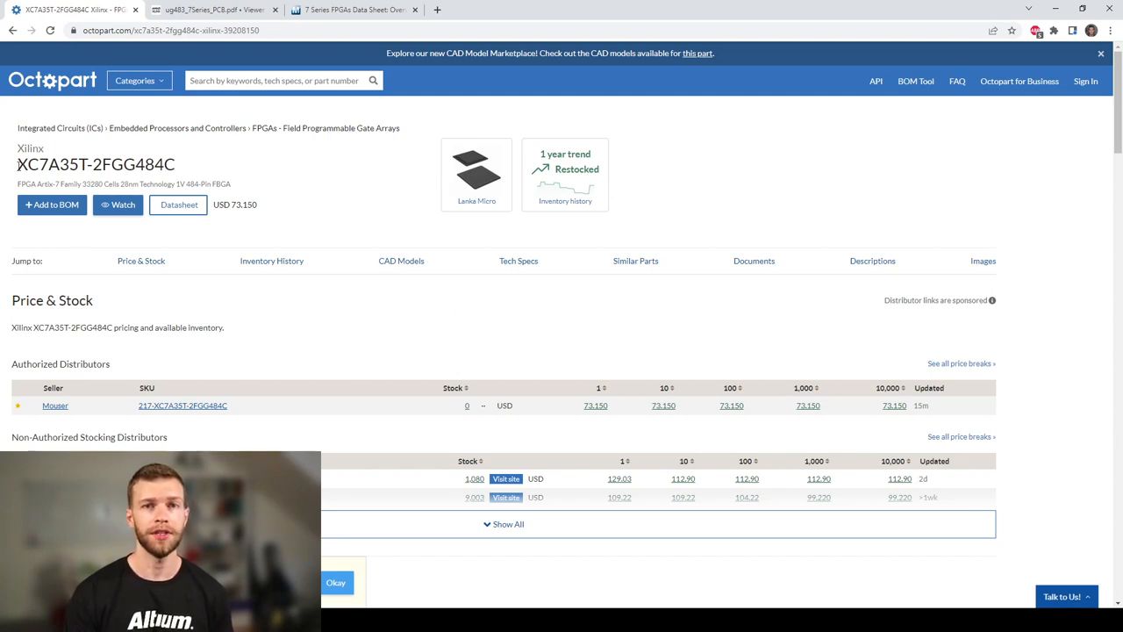
# - Switch from the XC7A35T-2FGG484C price listing to the UG483 PCB Design Guide title page
pyautogui.doubleClick(78, 165)
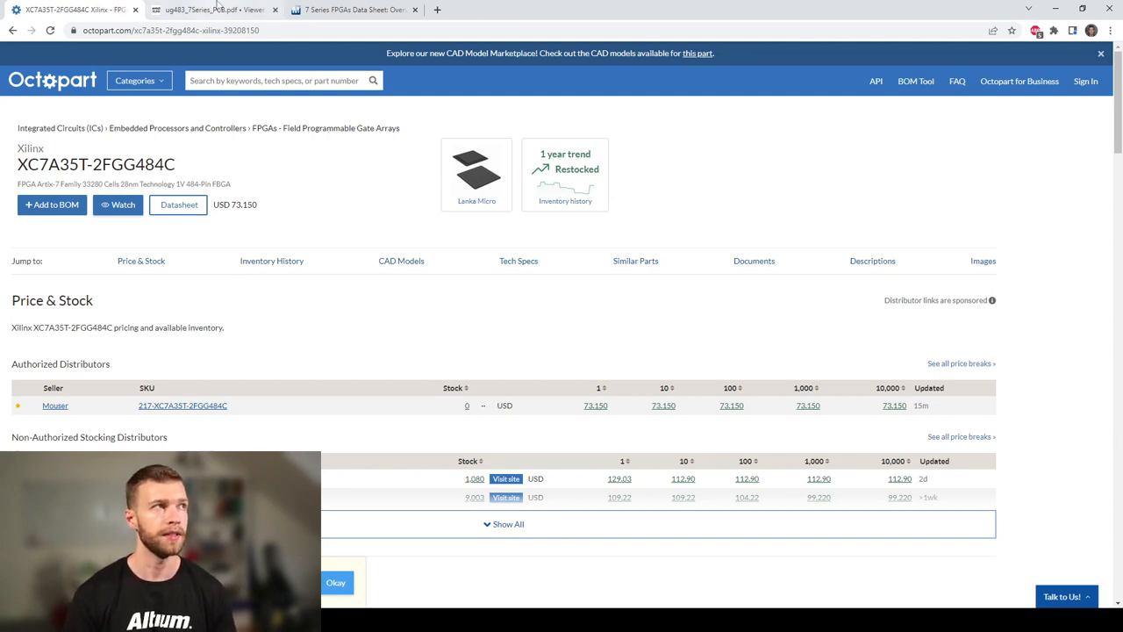
pyautogui.click(211, 11)
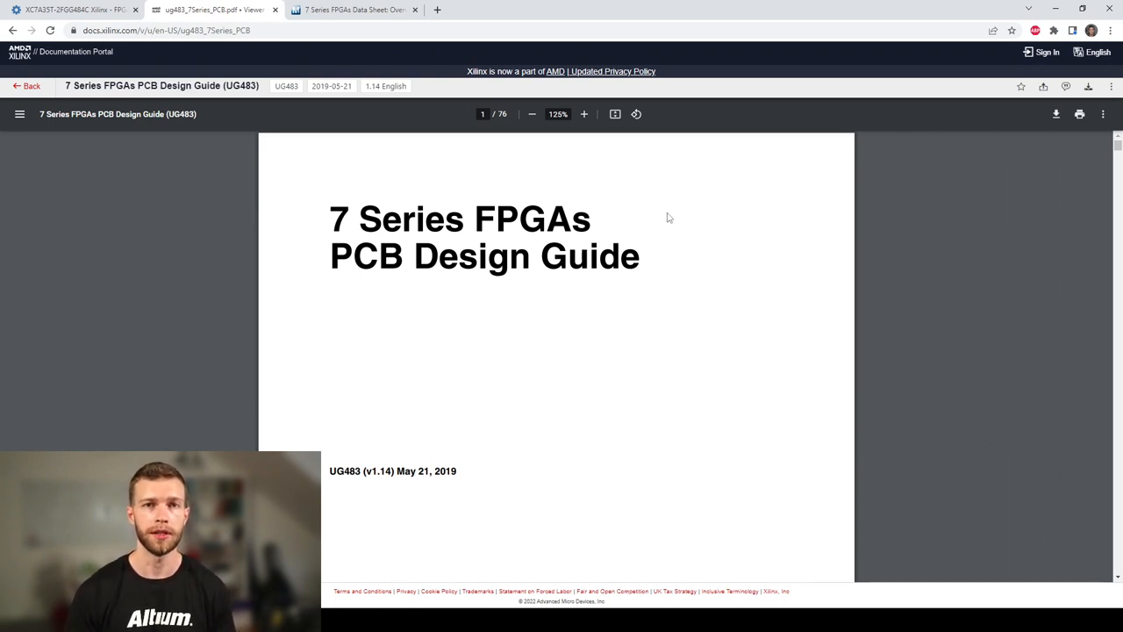
pyautogui.moveTo(807, 200)
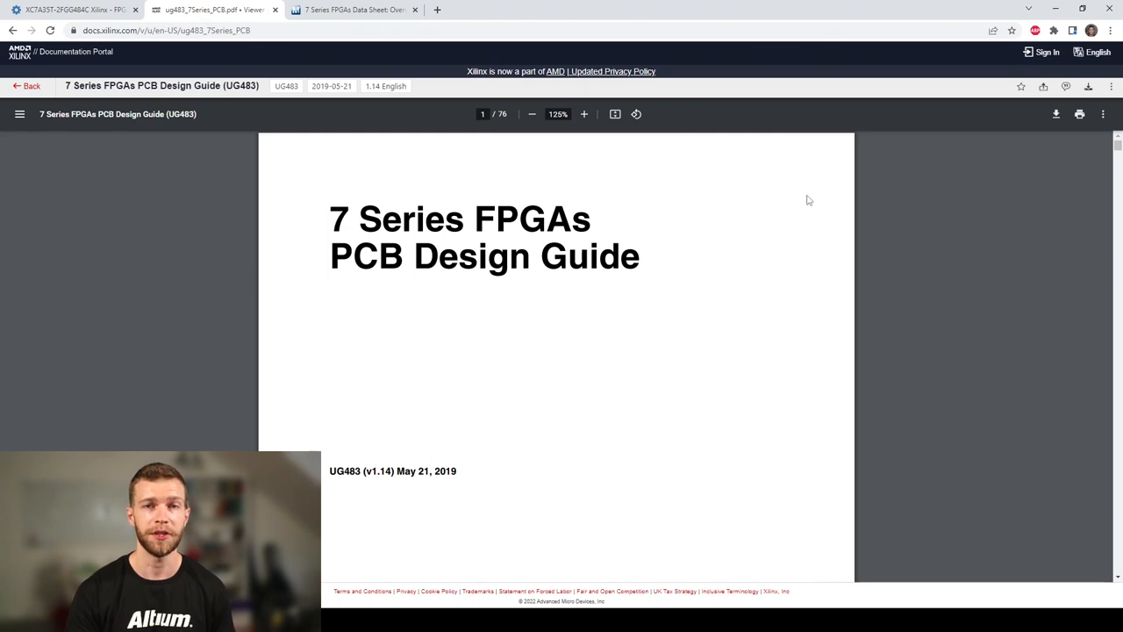
# - Bring up the 7 Series data sheet overview at the Artix-7 feature summary table
pyautogui.click(351, 10)
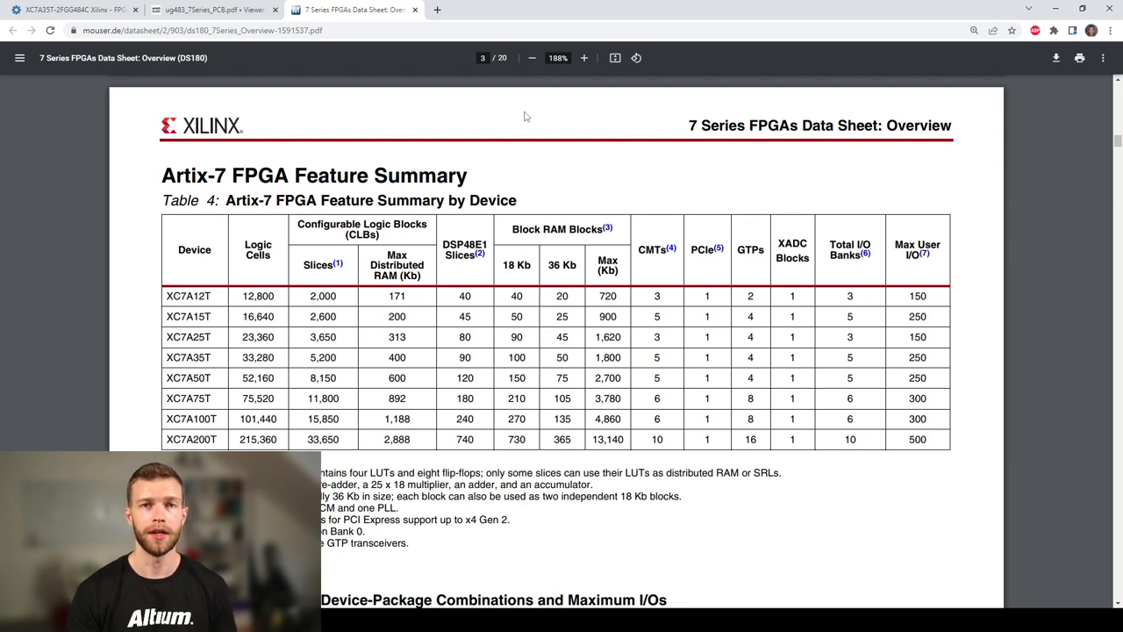
pyautogui.moveTo(789, 159)
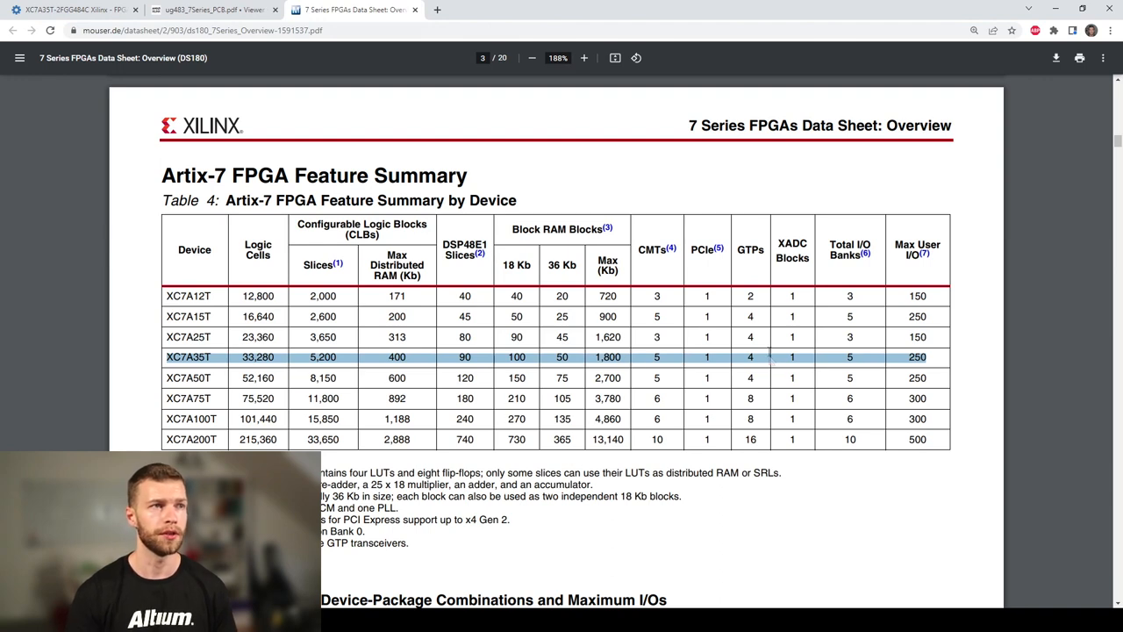
pyautogui.moveTo(684, 371)
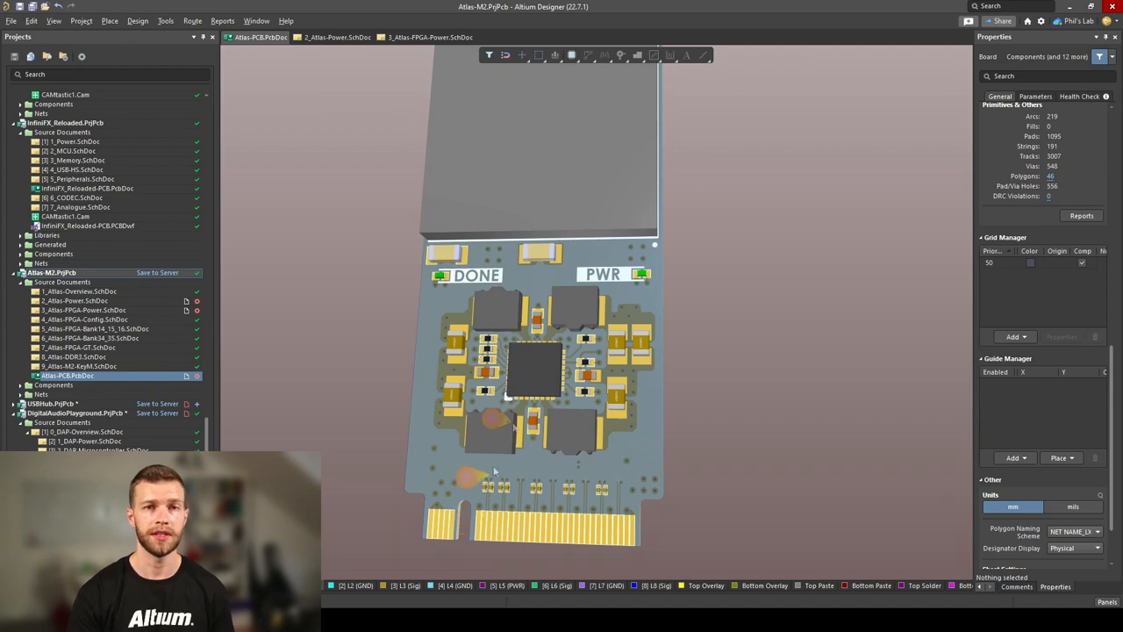
# - Show the Atlas-Power sheet and move through the LTC quad buck converter circuit
pyautogui.click(337, 37)
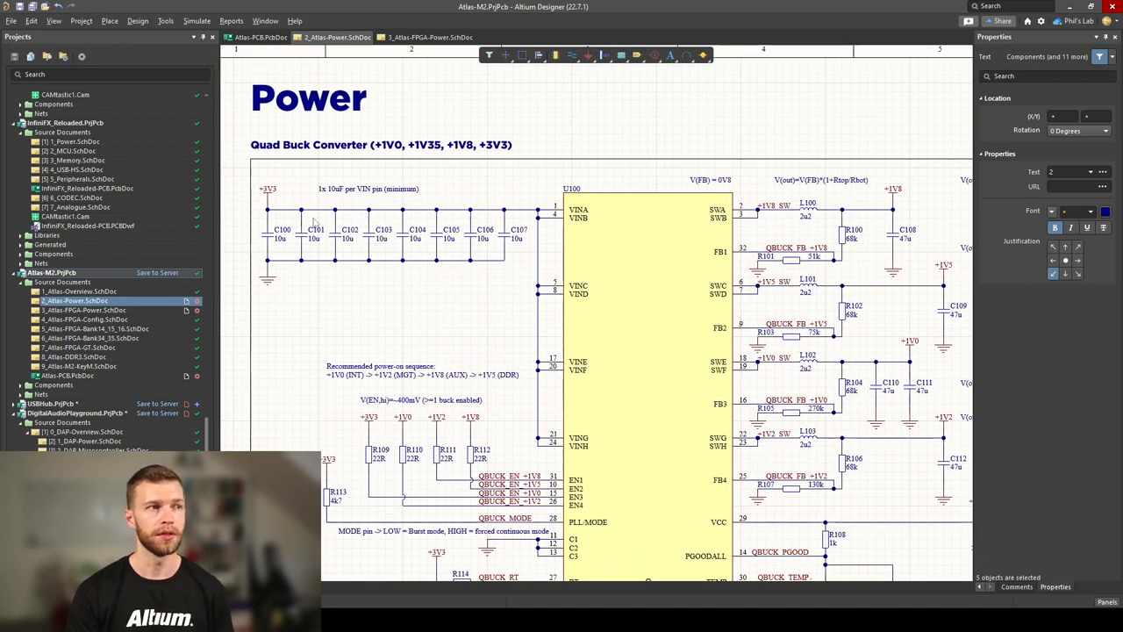
pyautogui.moveTo(344, 243)
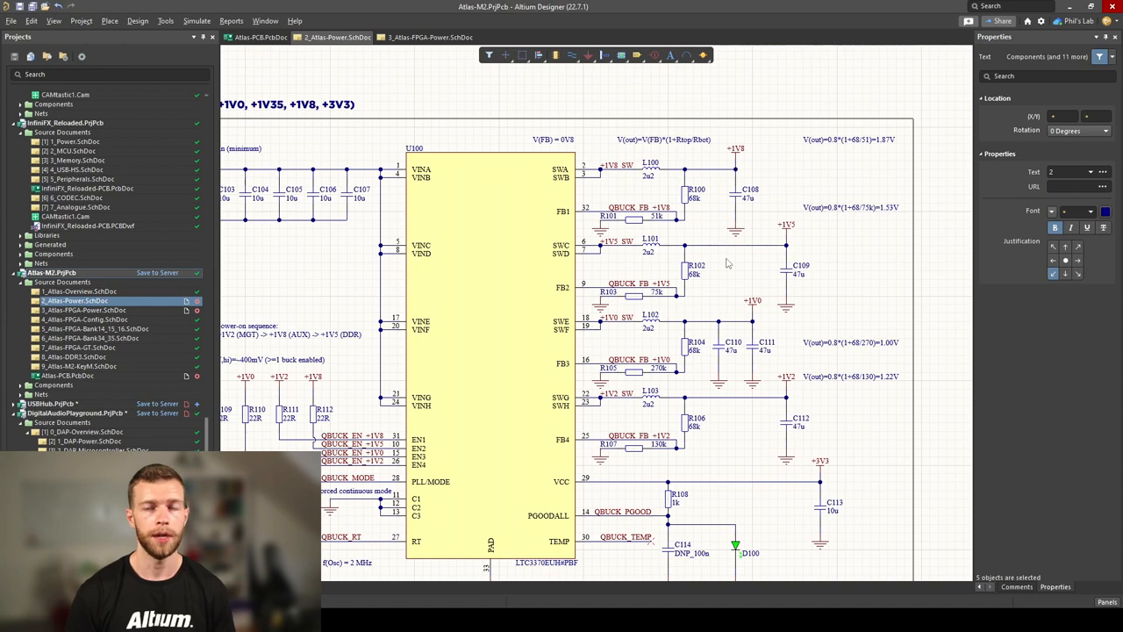
pyautogui.moveTo(768, 149)
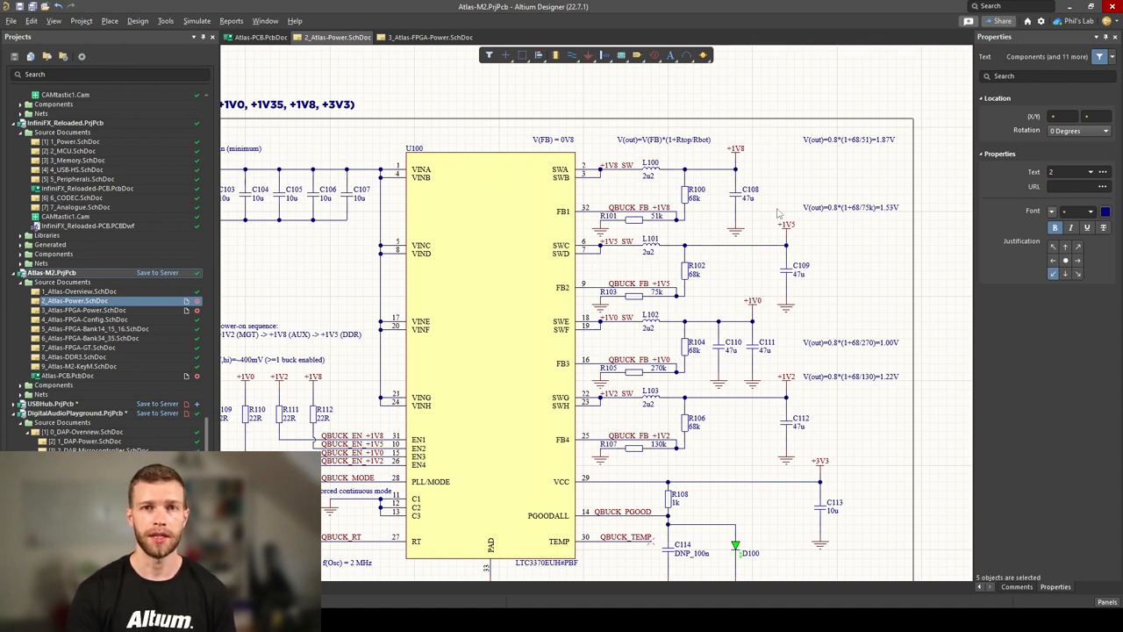
pyautogui.moveTo(821, 235)
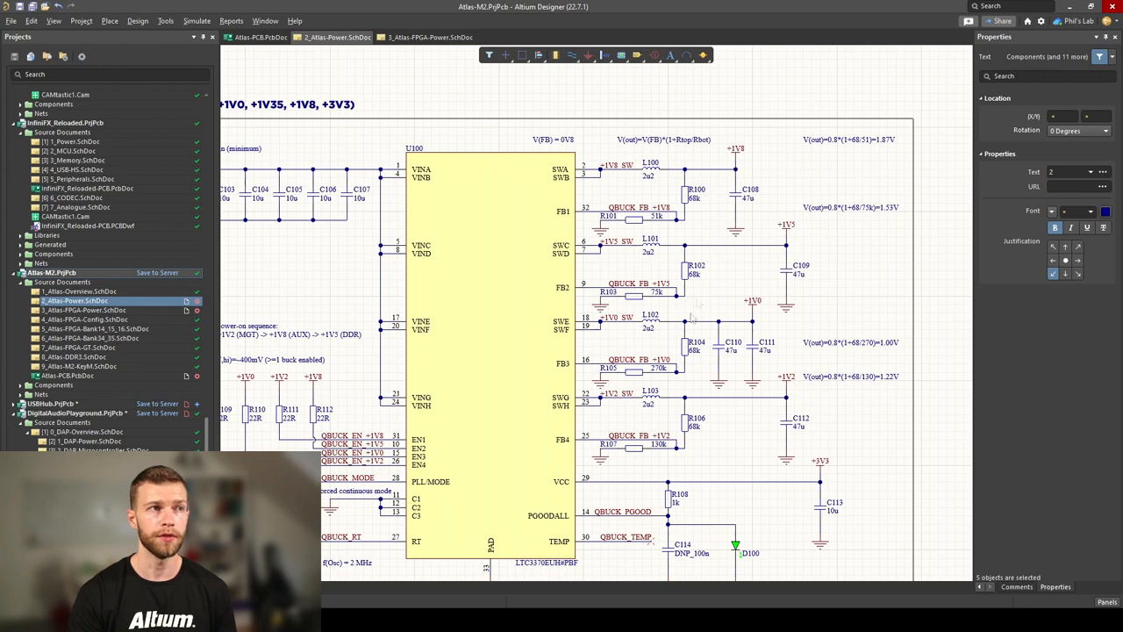
pyautogui.scroll(-3)
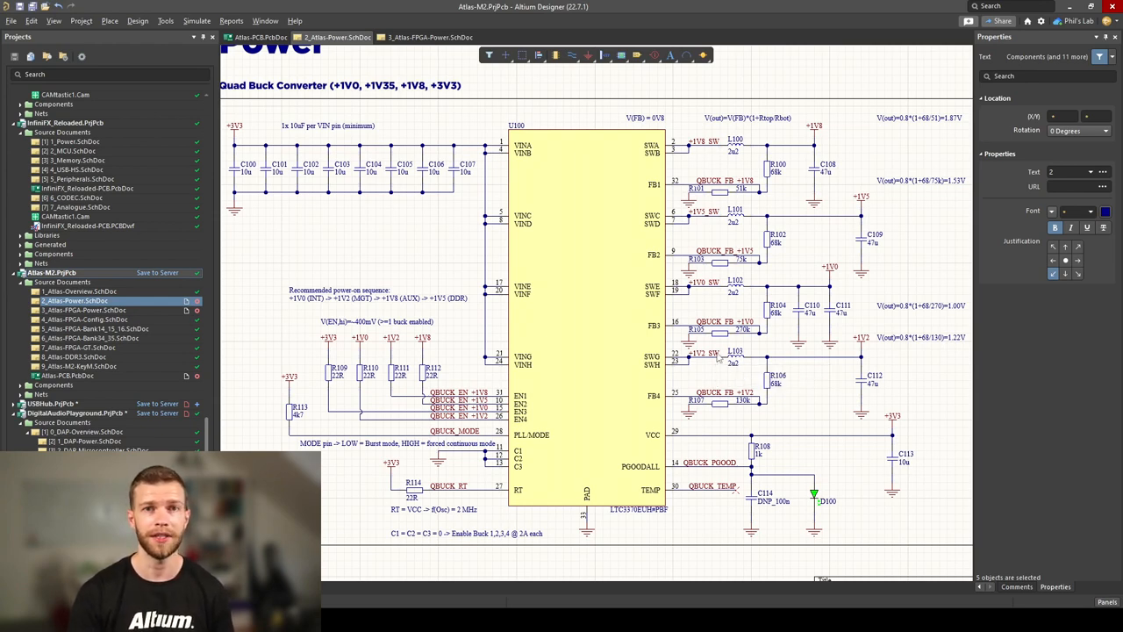
pyautogui.moveTo(593, 351)
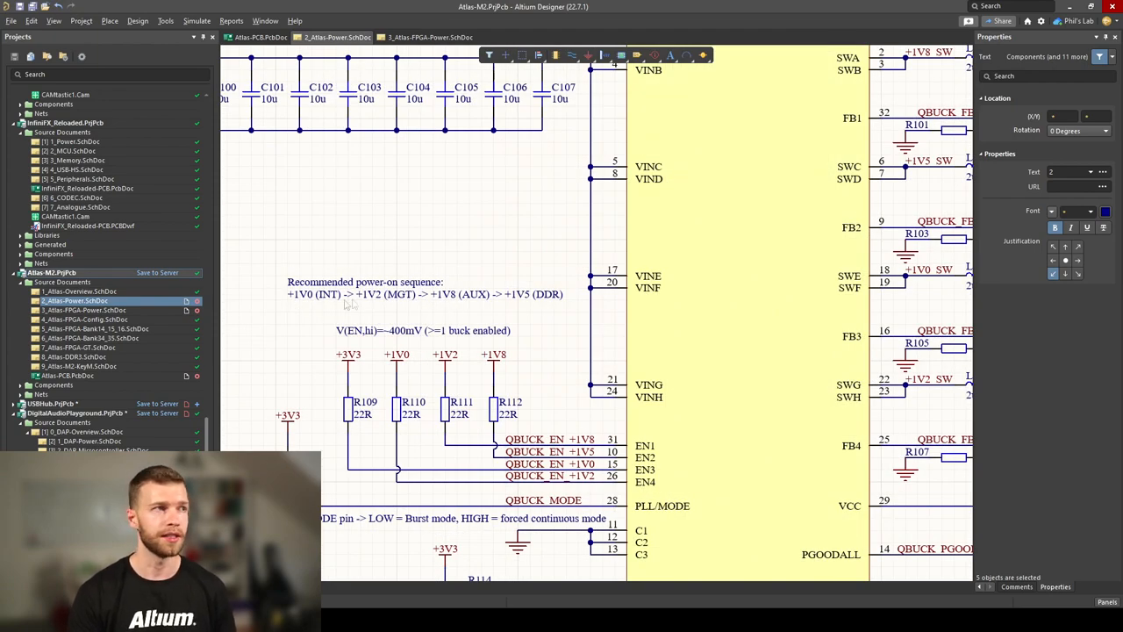
pyautogui.moveTo(332, 305)
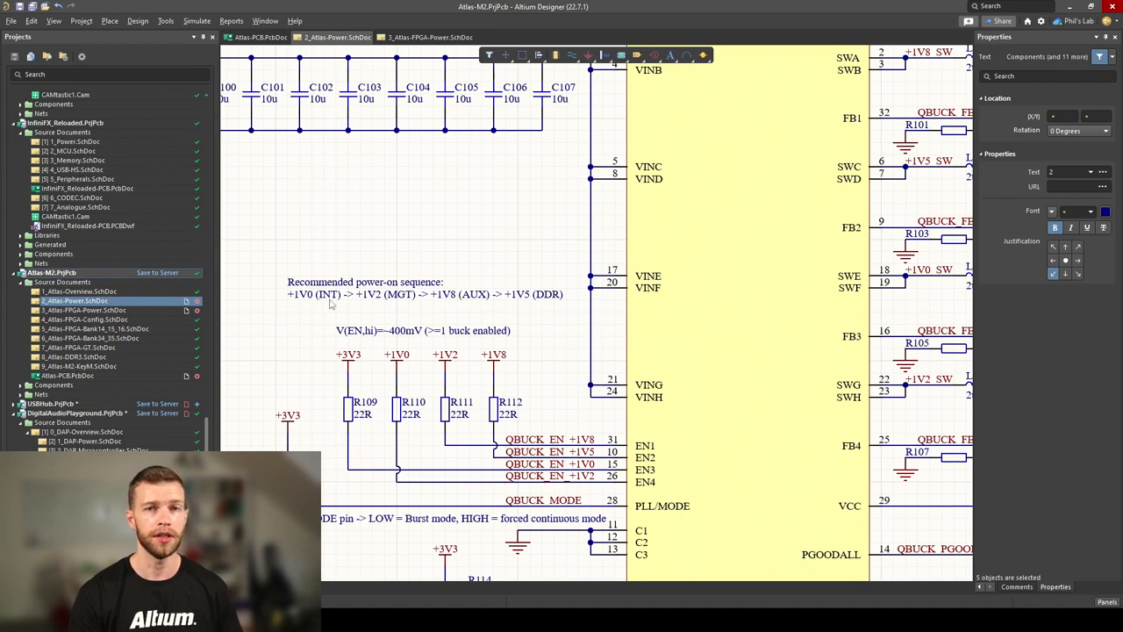
pyautogui.moveTo(459, 309)
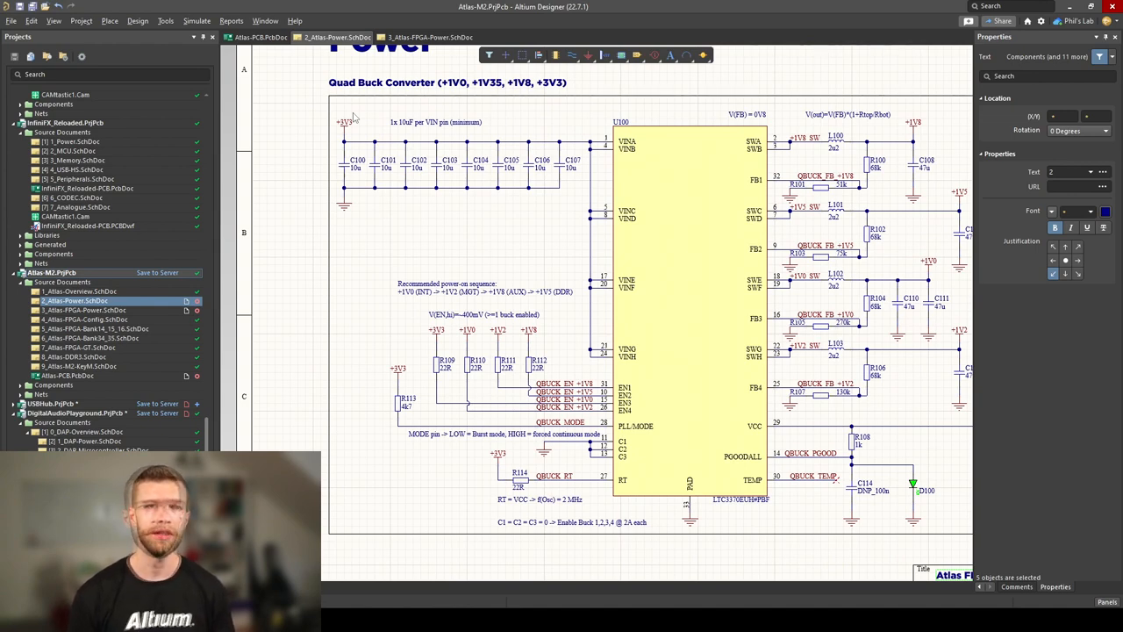
pyautogui.moveTo(365, 133)
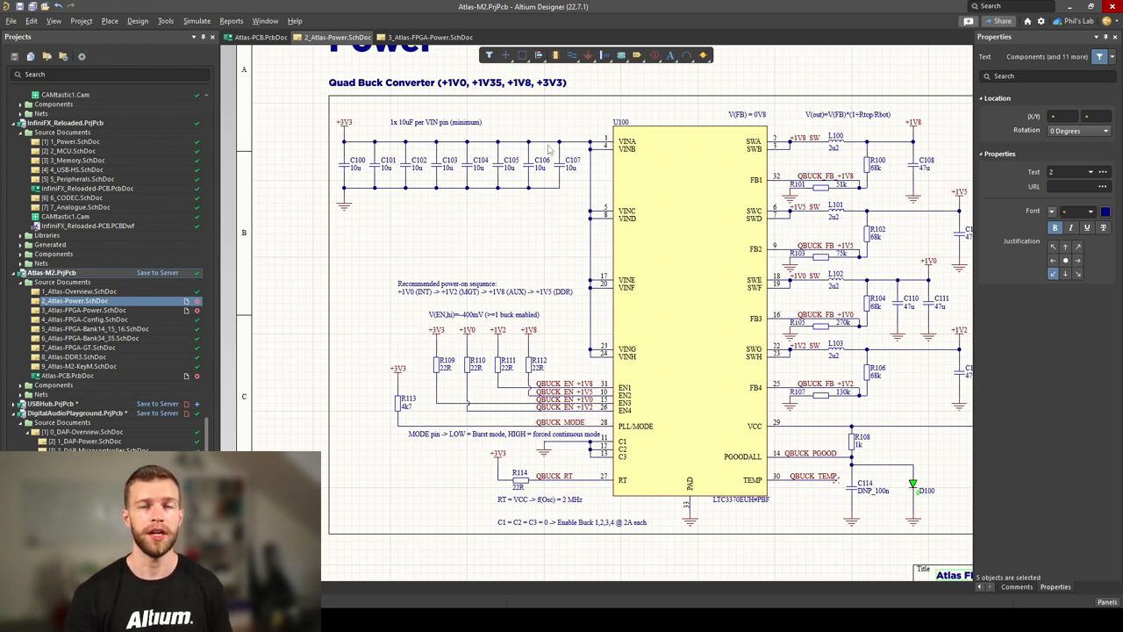
pyautogui.moveTo(554, 149)
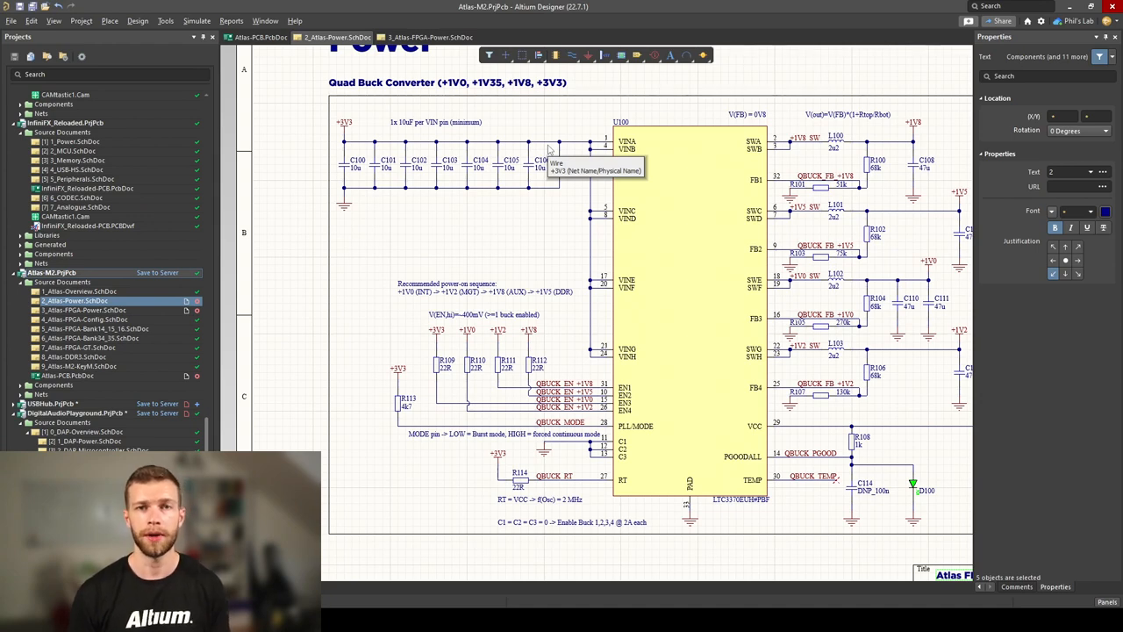
pyautogui.moveTo(553, 130)
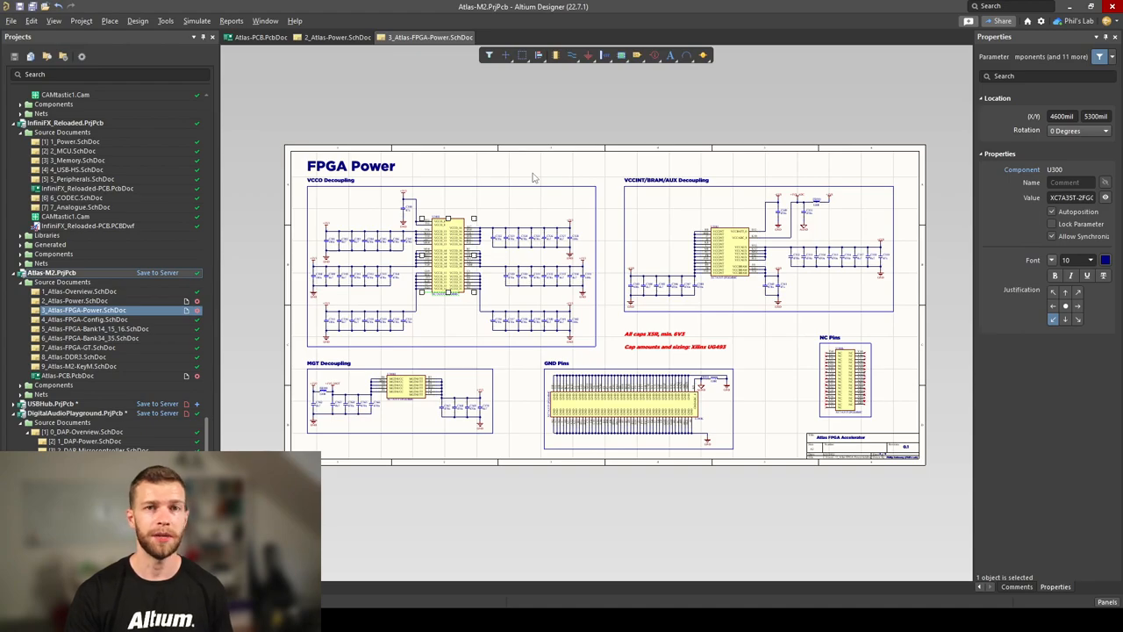
pyautogui.click(533, 179)
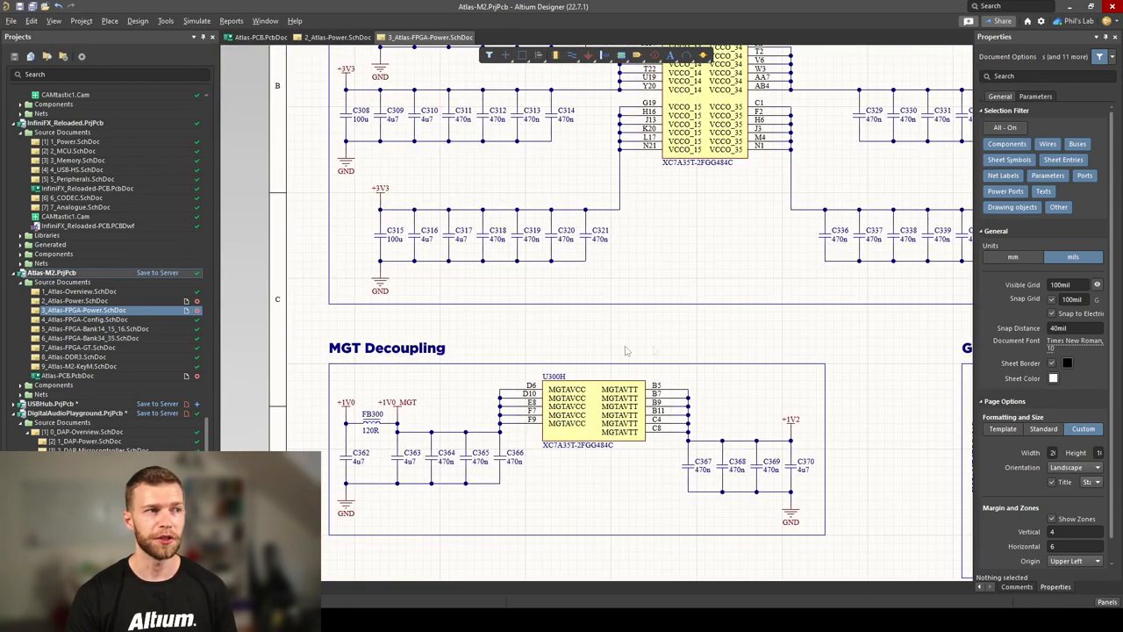
pyautogui.moveTo(843, 328)
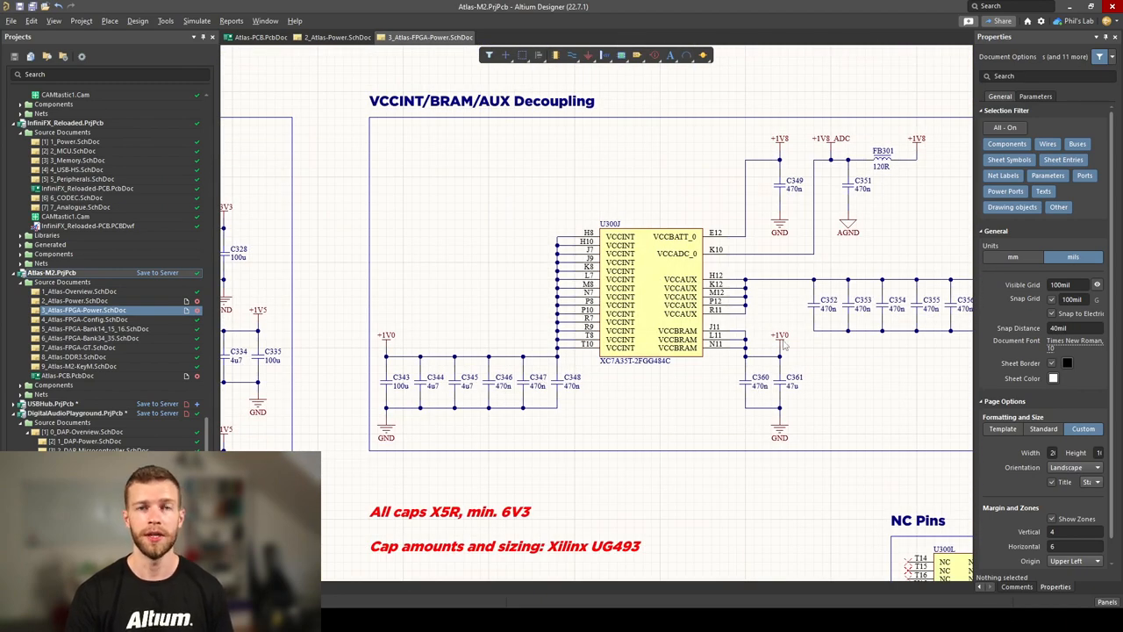
pyautogui.moveTo(793, 343)
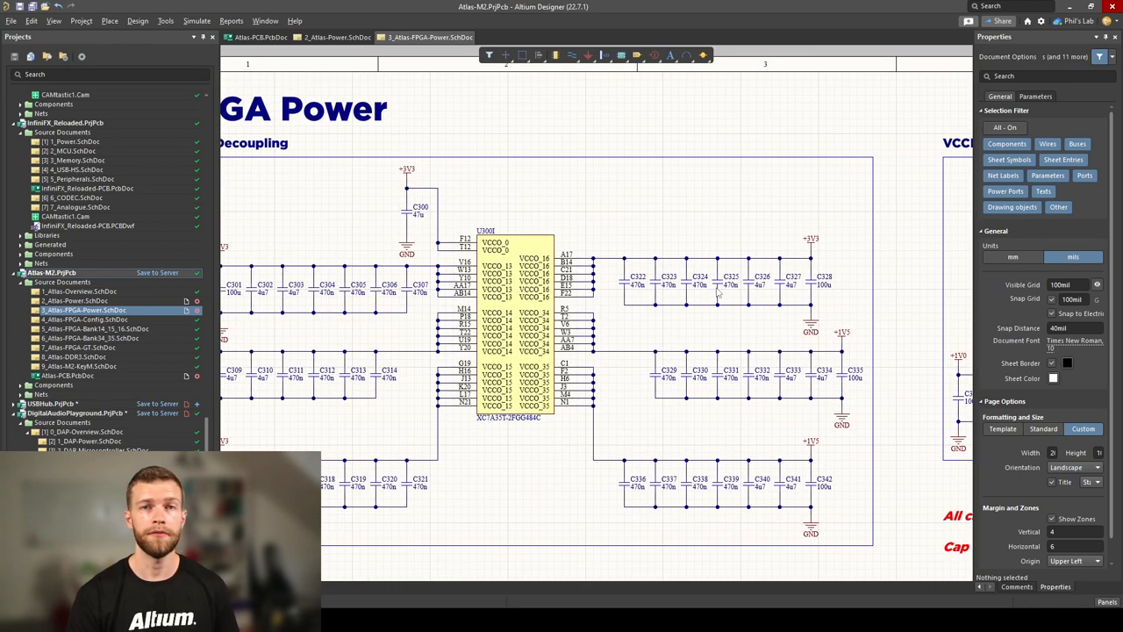
pyautogui.moveTo(630, 294)
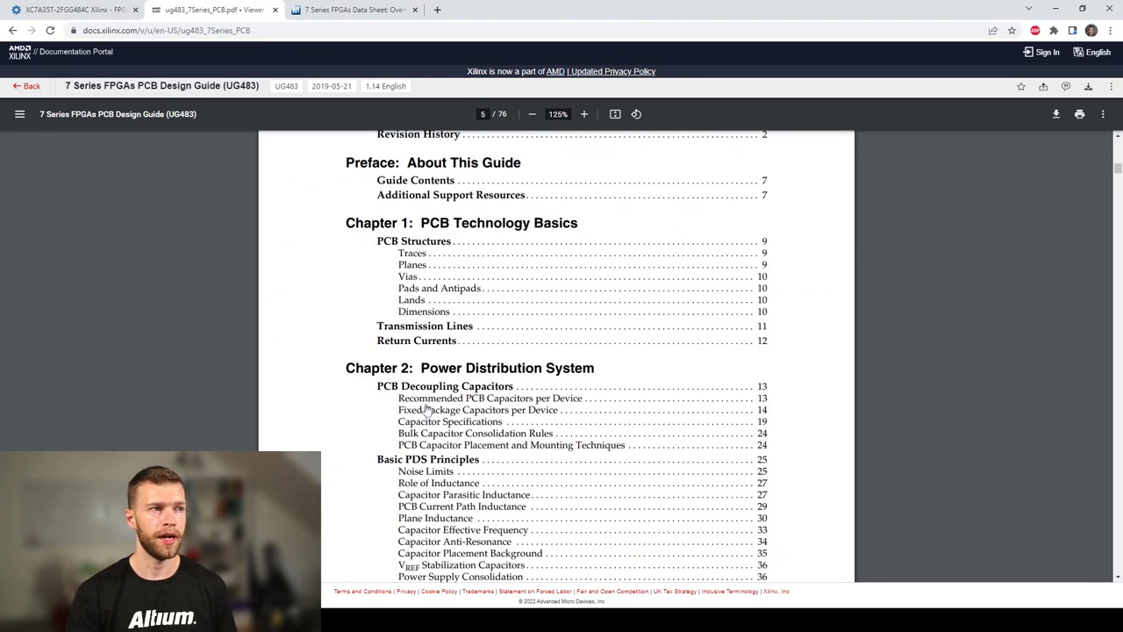
pyautogui.moveTo(473, 403)
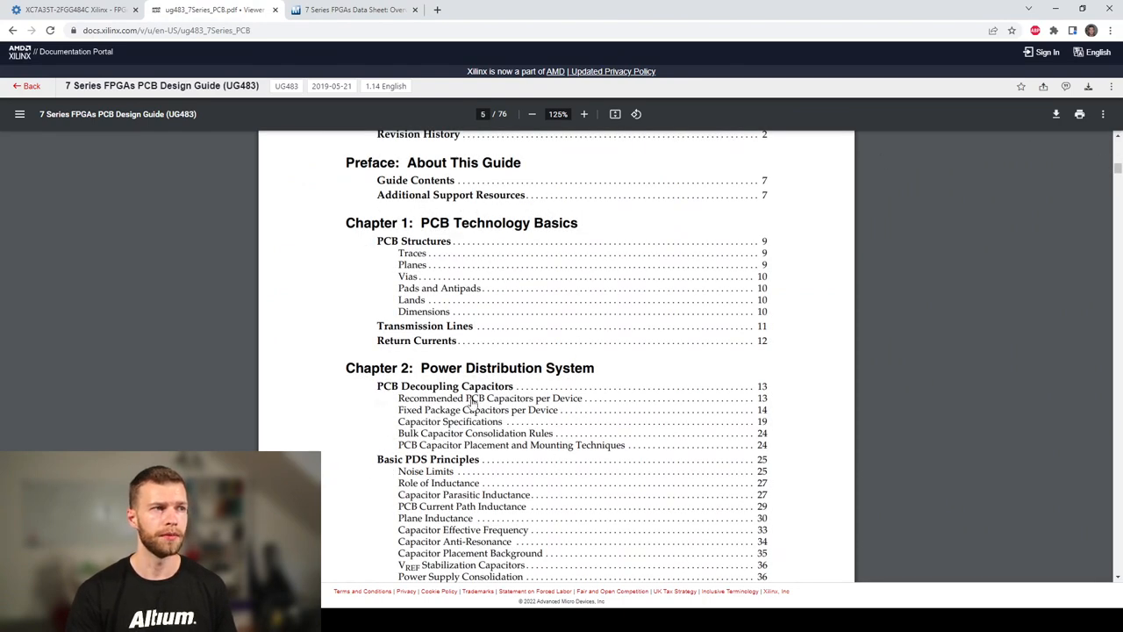
pyautogui.moveTo(568, 404)
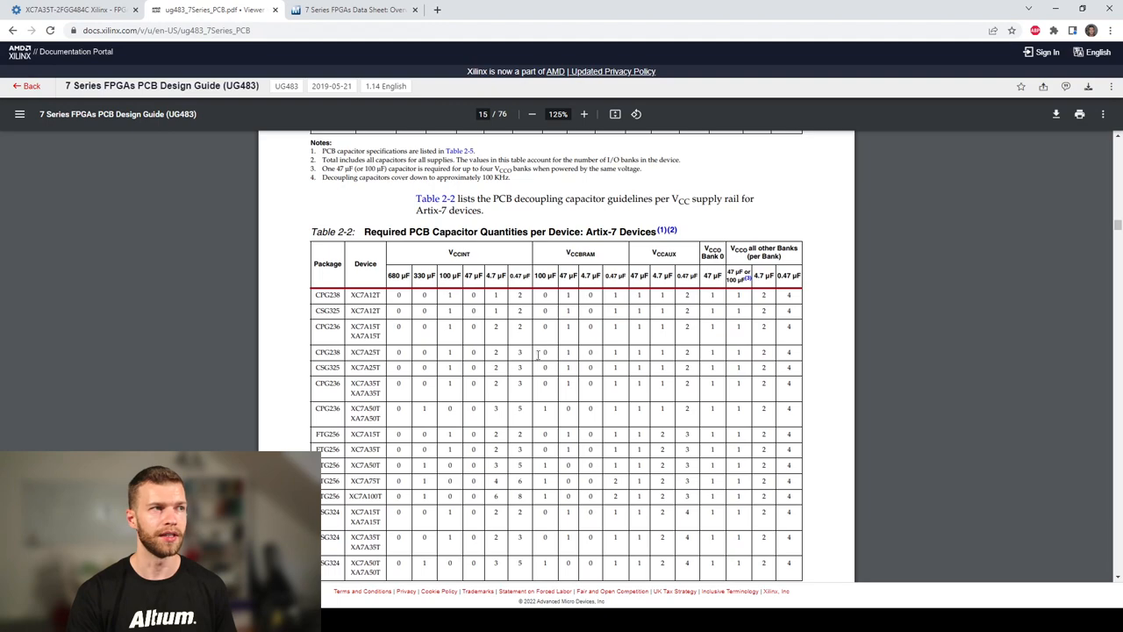
# - Scroll UG483 down to Table 2-2, Required PCB Capacitor Quantities per Device
pyautogui.scroll(-3)
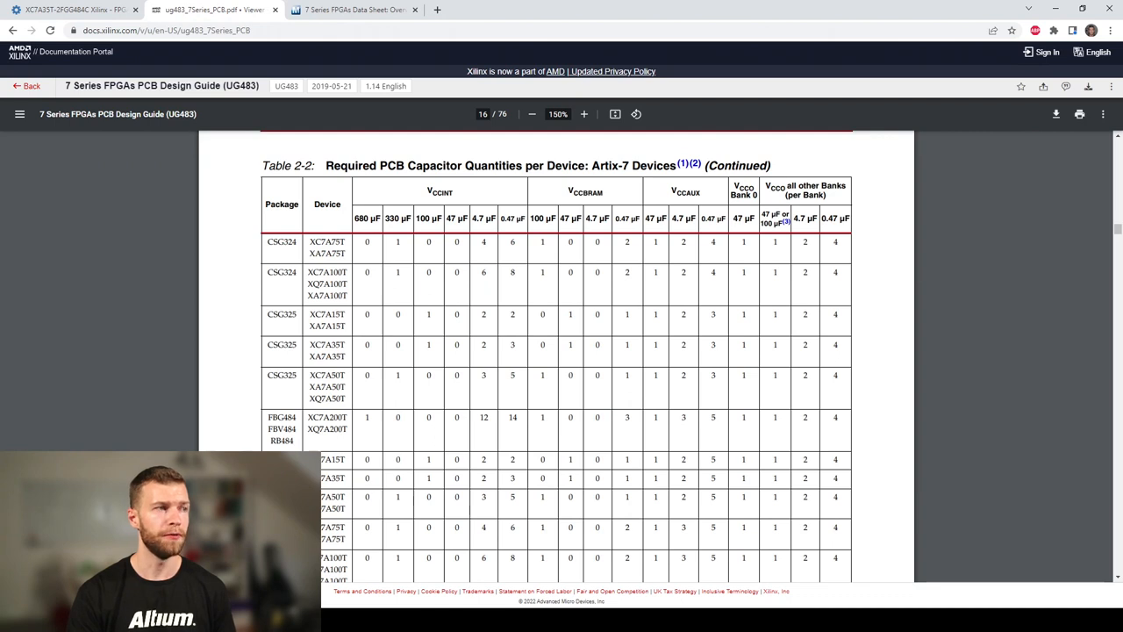
pyautogui.doubleClick(331, 477)
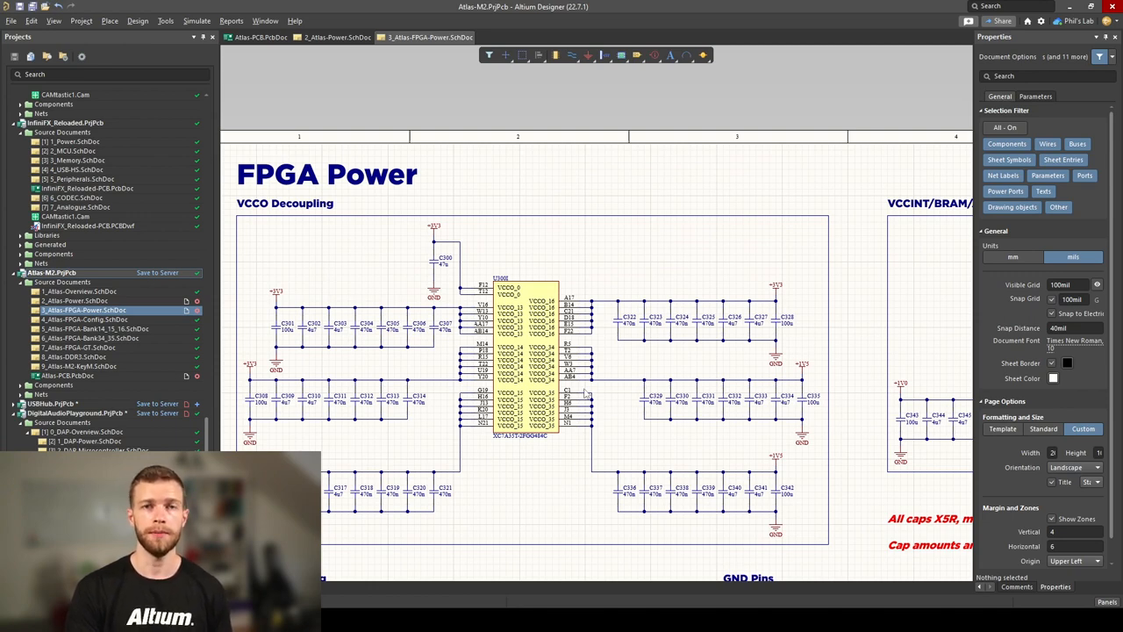
pyautogui.moveTo(747, 309)
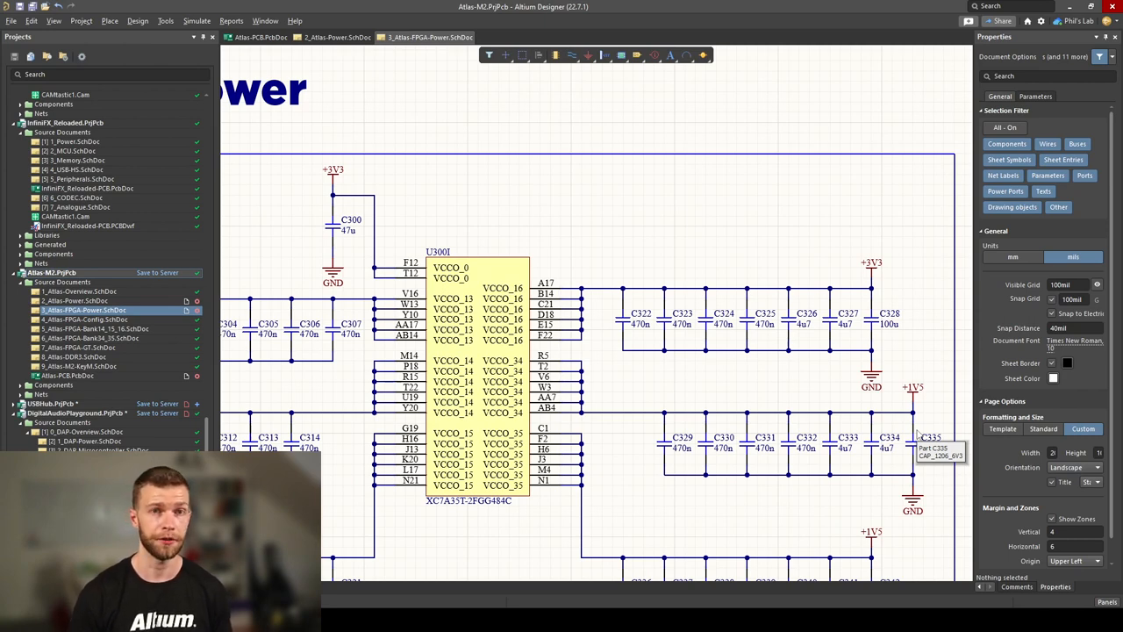
pyautogui.moveTo(926, 410)
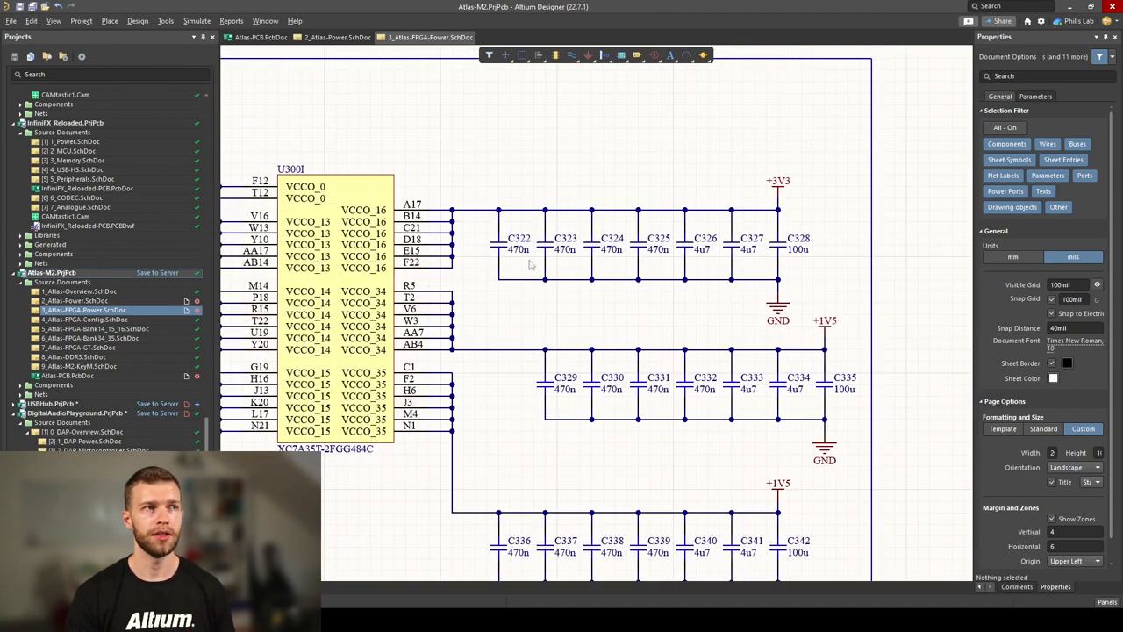
pyautogui.click(517, 249)
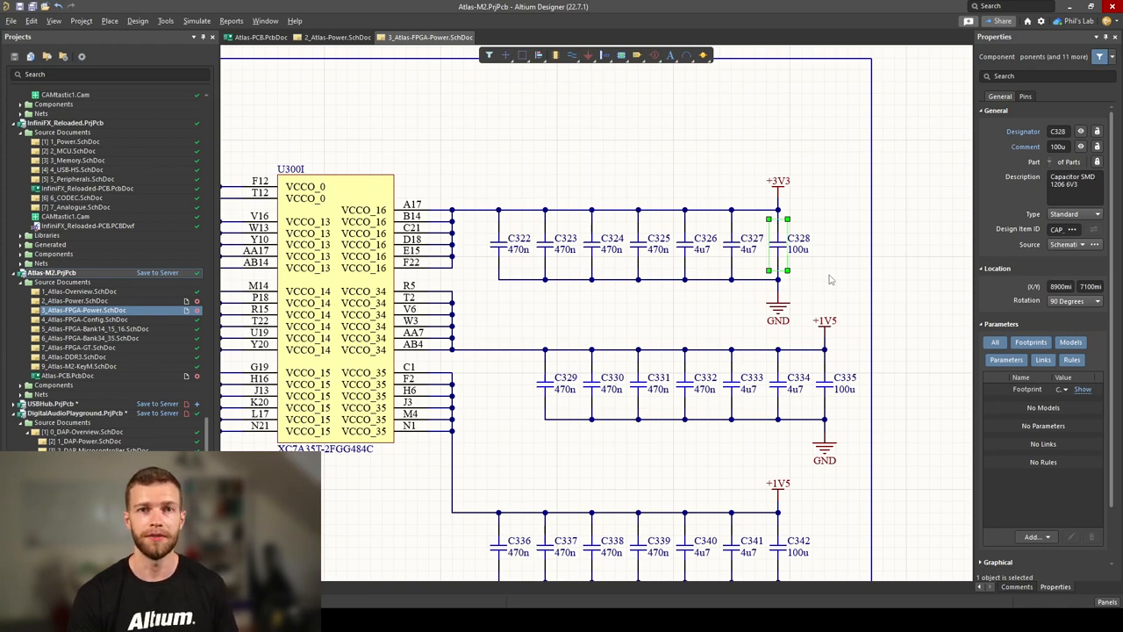
pyautogui.moveTo(821, 281)
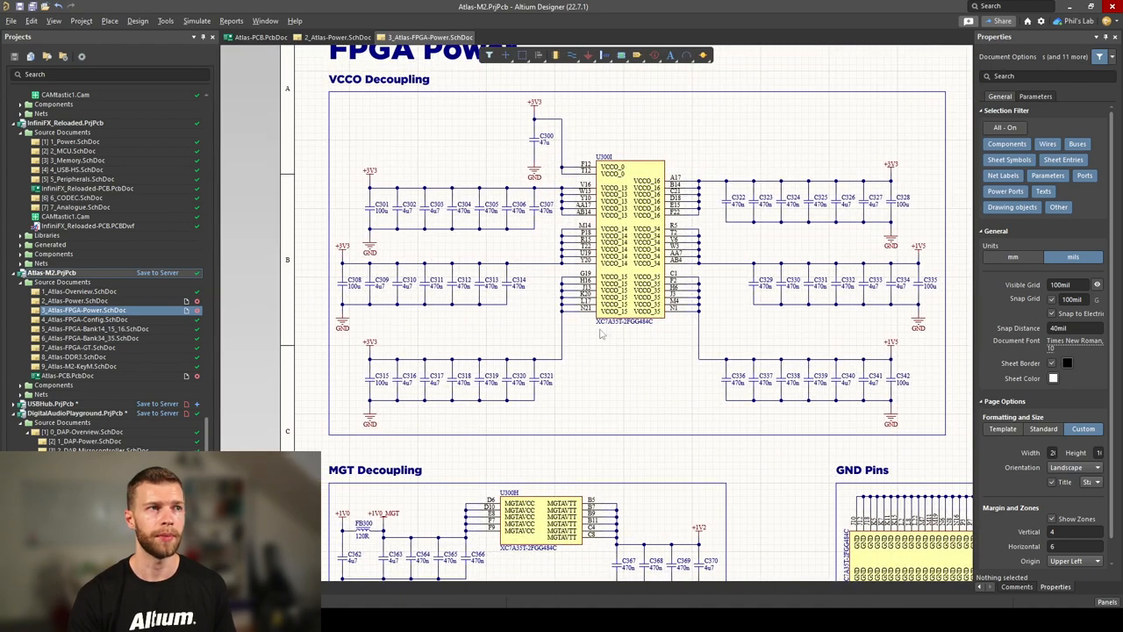
pyautogui.moveTo(412, 244)
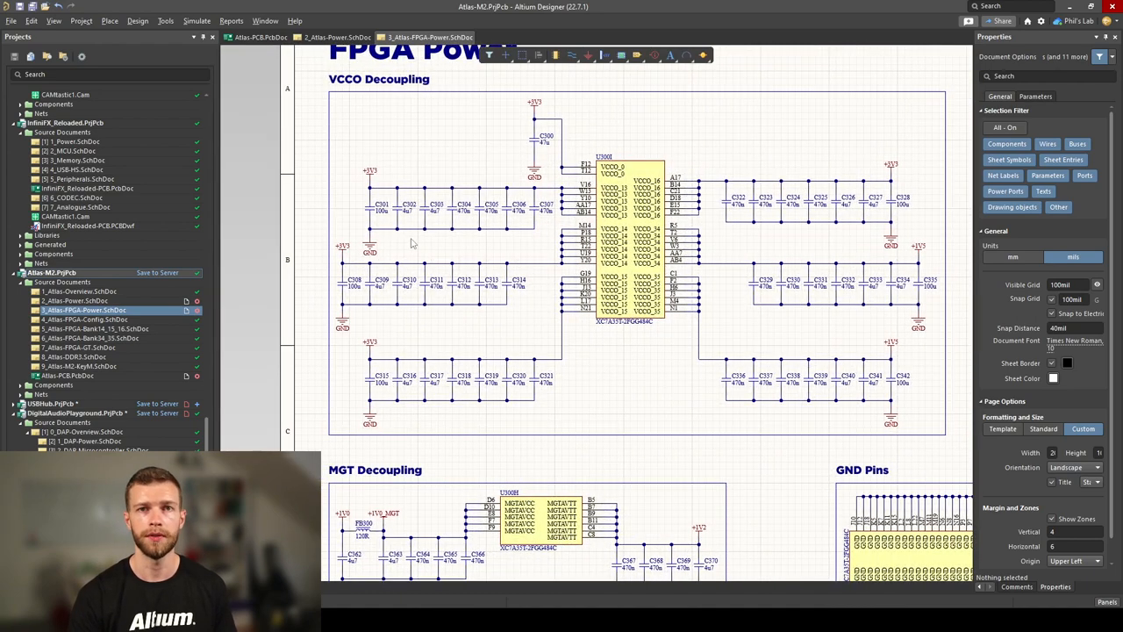
pyautogui.moveTo(709, 270)
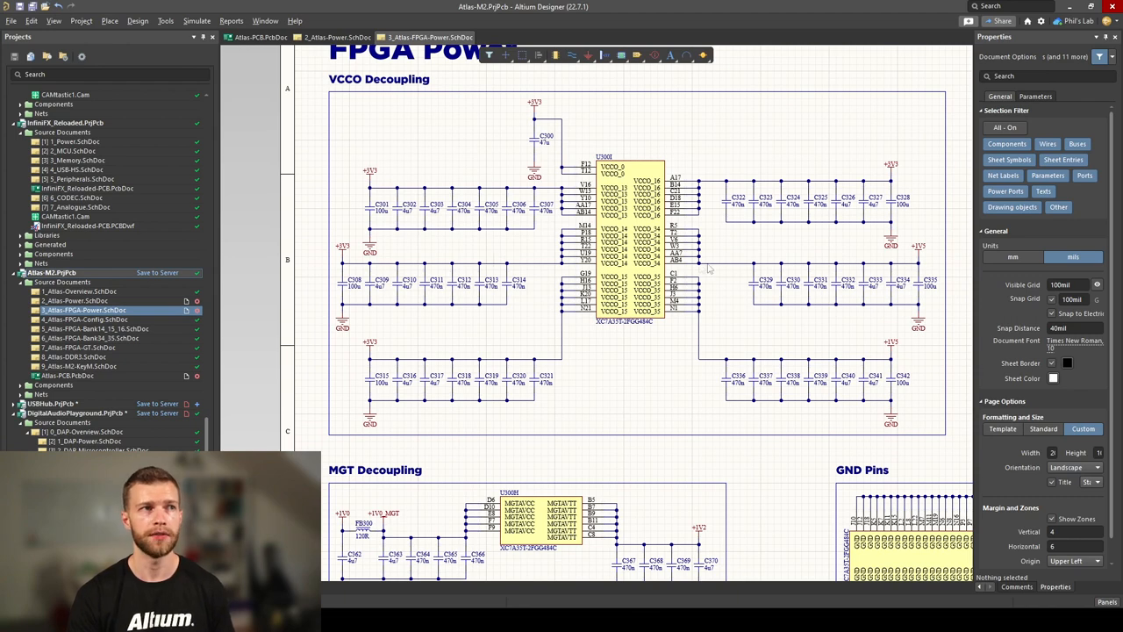
pyautogui.moveTo(874, 267)
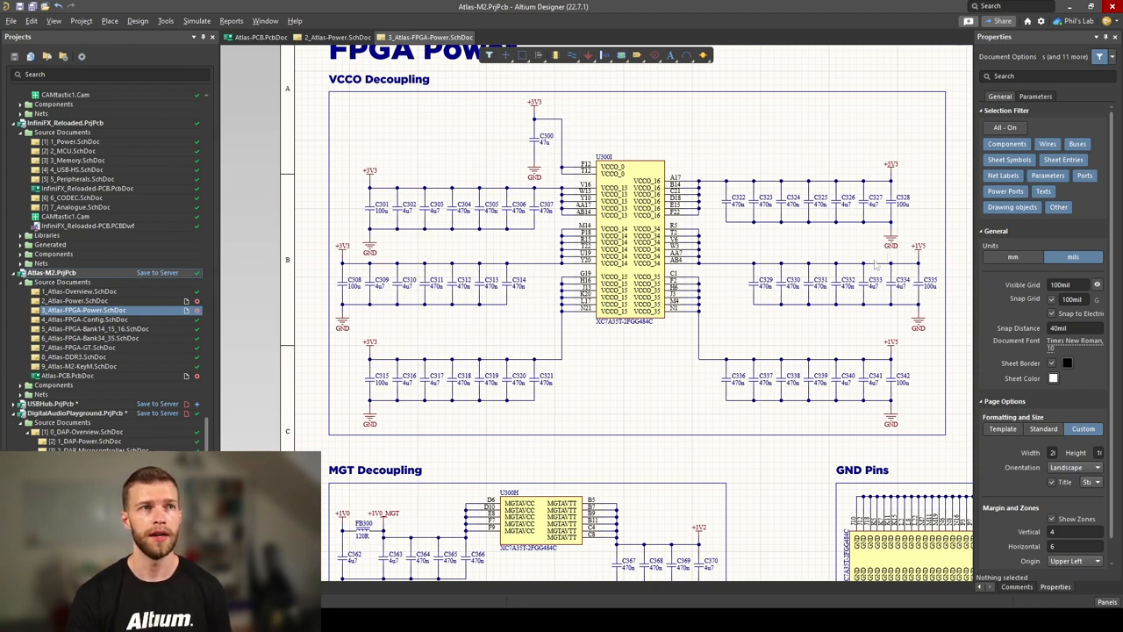
pyautogui.moveTo(934, 253)
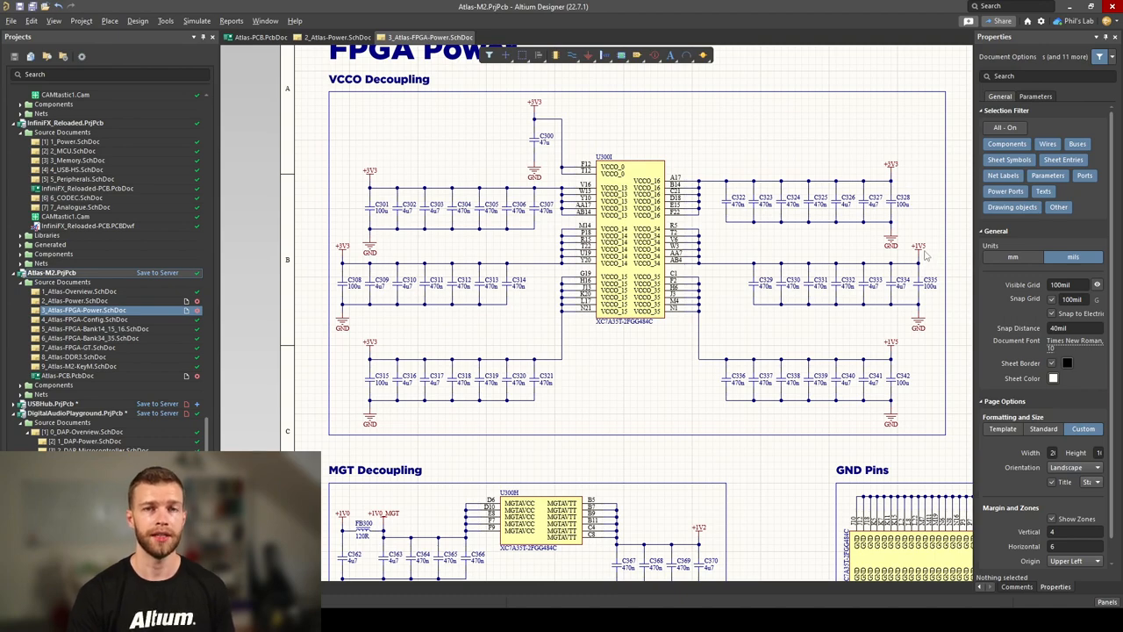
pyautogui.moveTo(530, 291)
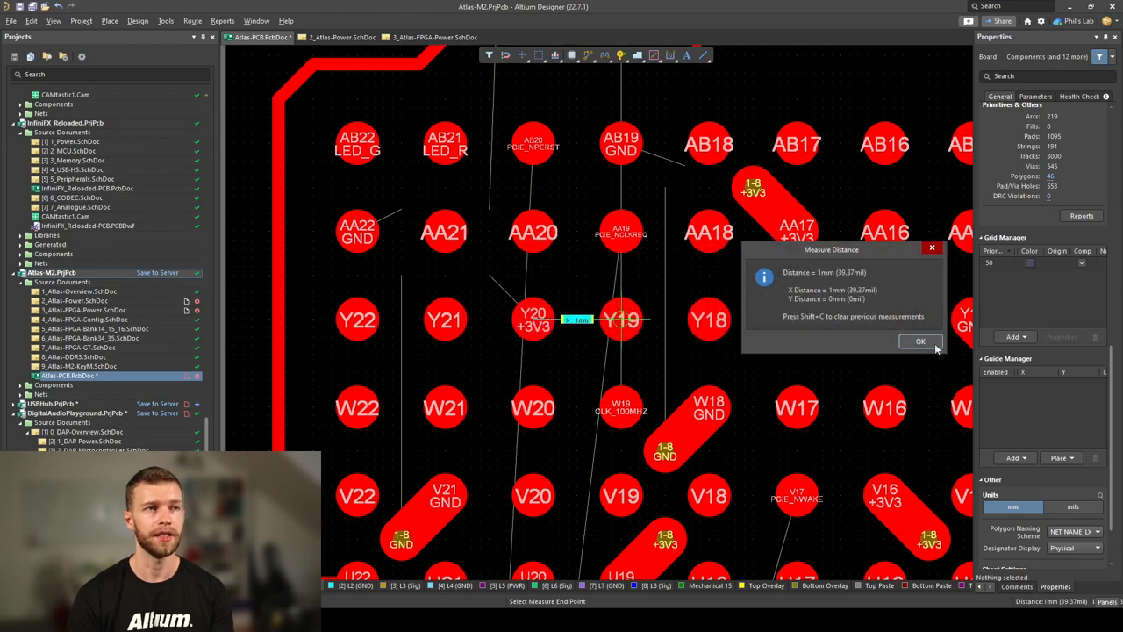
pyautogui.moveTo(632, 301)
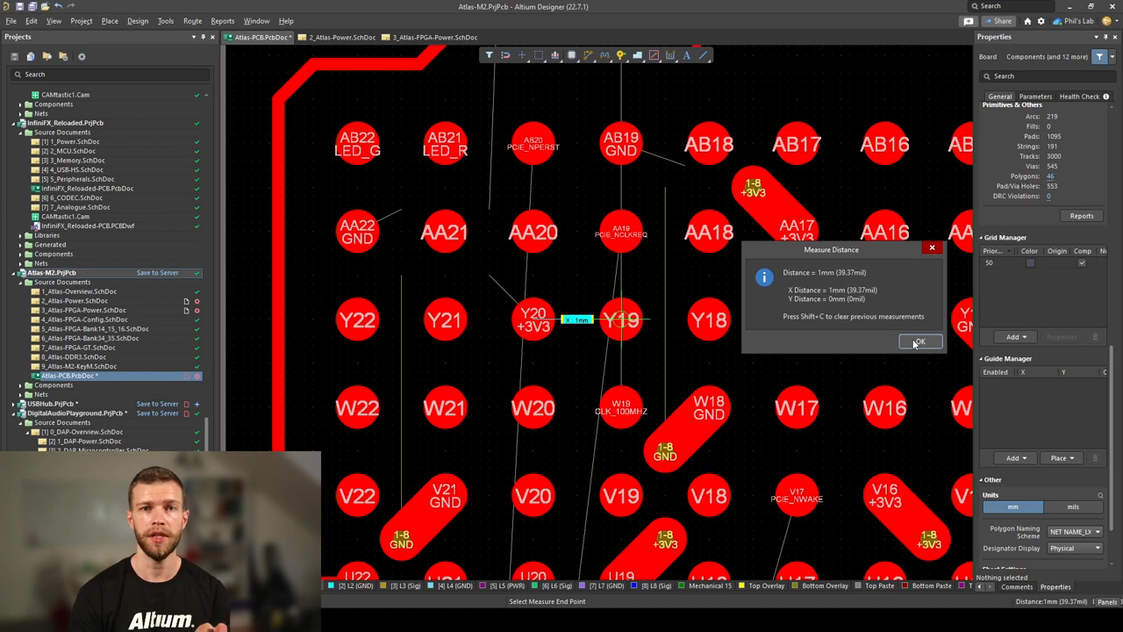
# - Dismiss the 2.236mm pad-to-pad readout and inspect the AB19 ground pad's properties
pyautogui.click(920, 340)
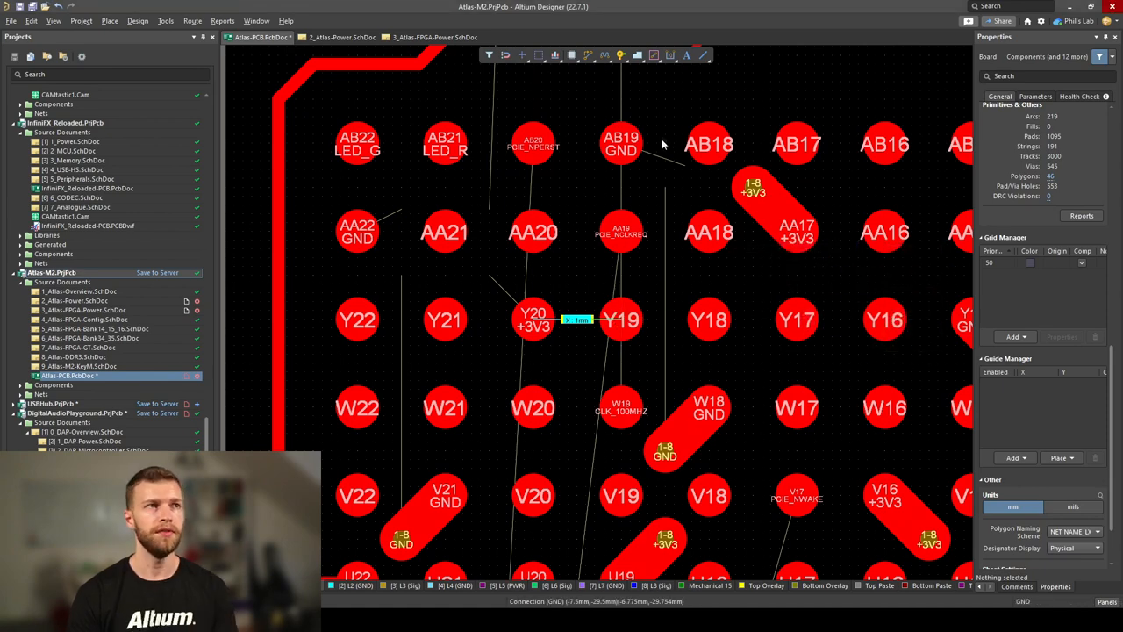
pyautogui.click(621, 143)
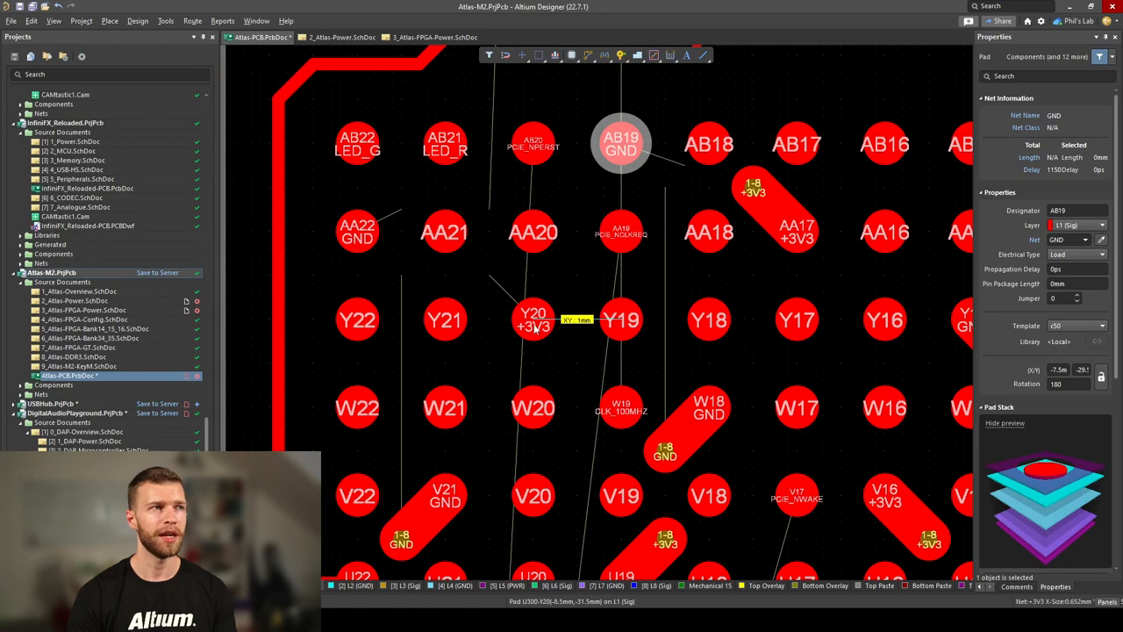
pyautogui.click(533, 319)
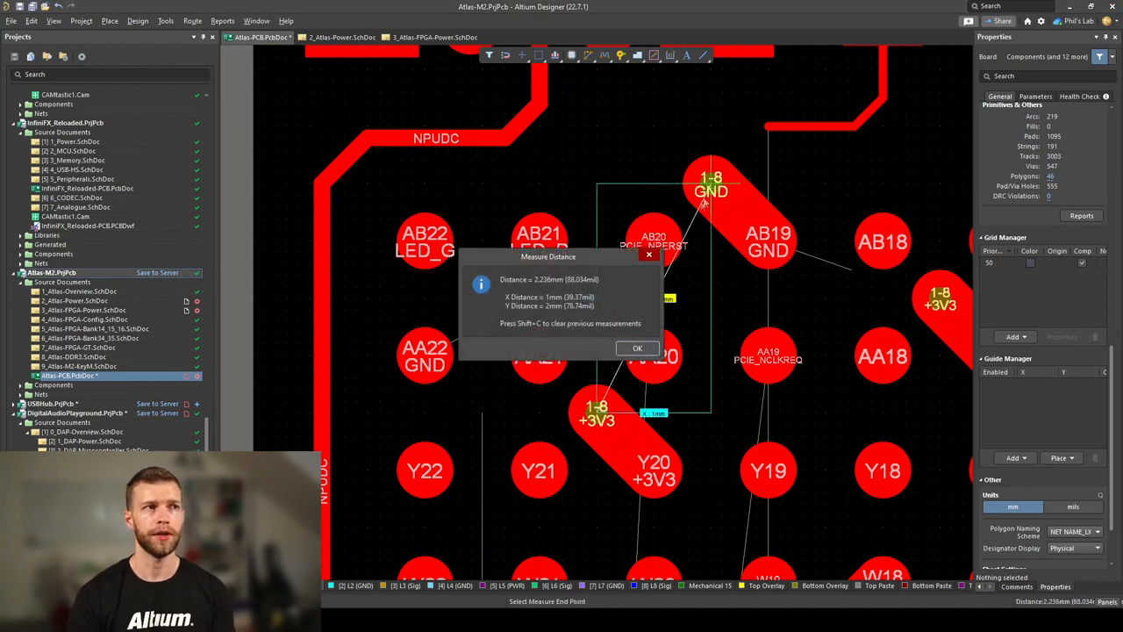
# - Measure ~1 mm between the GND and +3V3 fanout vias, then inspect pad Y20's +3V3 net
pyautogui.click(637, 348)
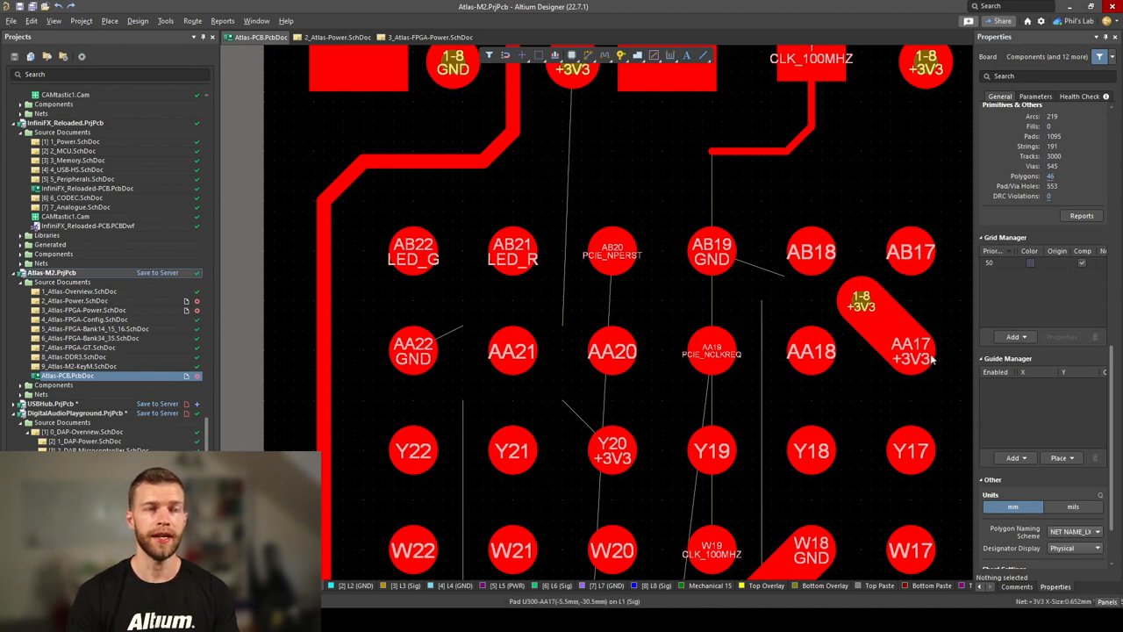
pyautogui.moveTo(758, 288)
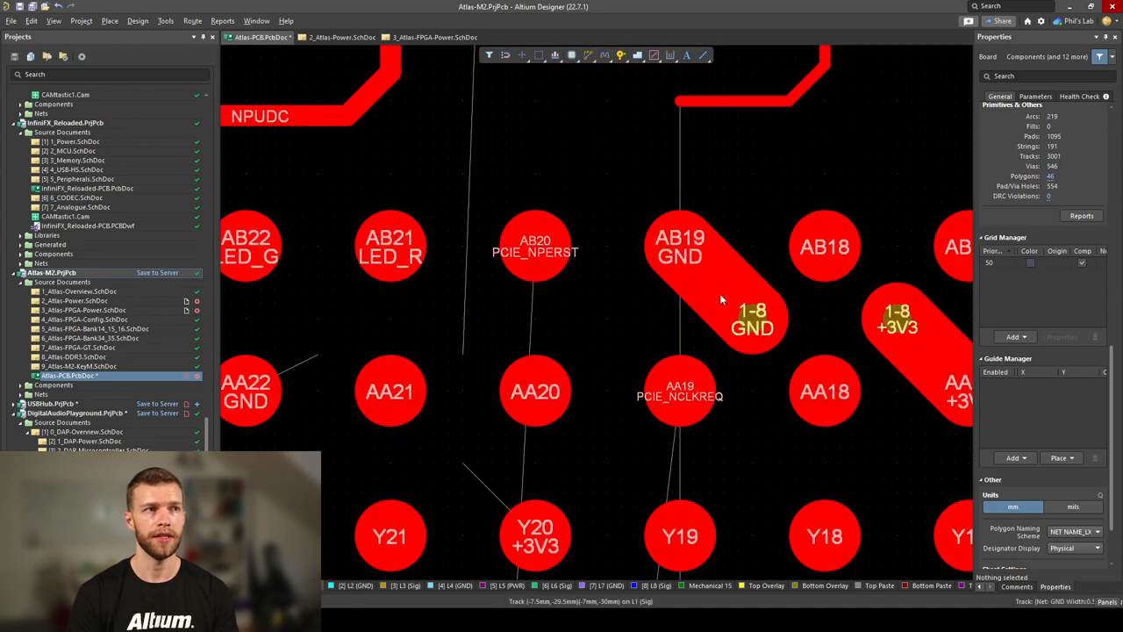
pyautogui.click(719, 281)
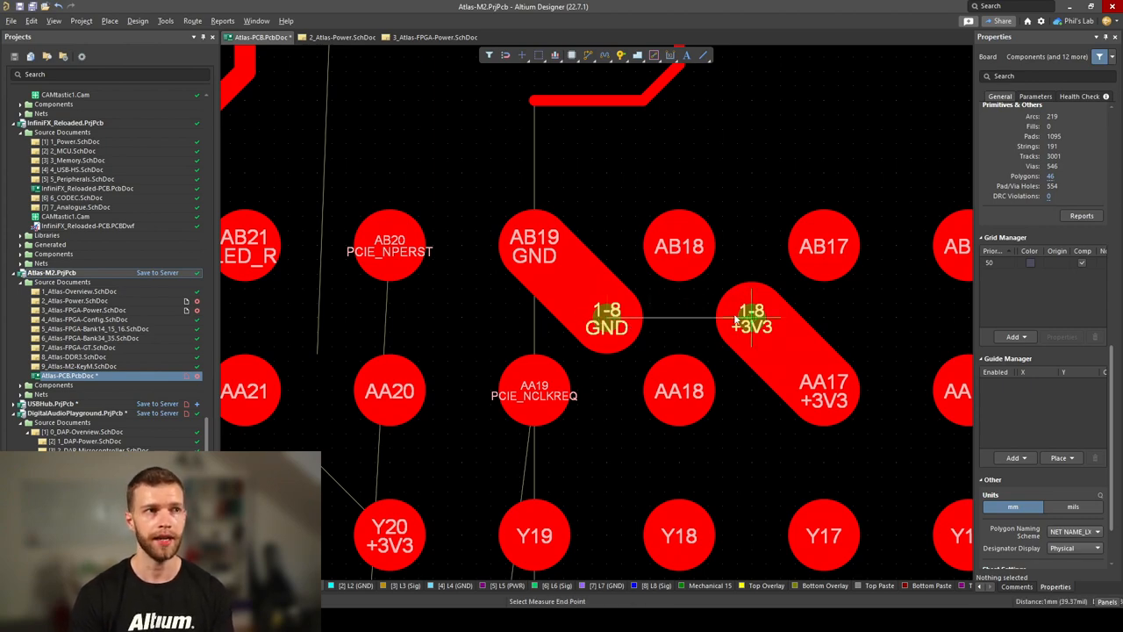
pyautogui.click(751, 320)
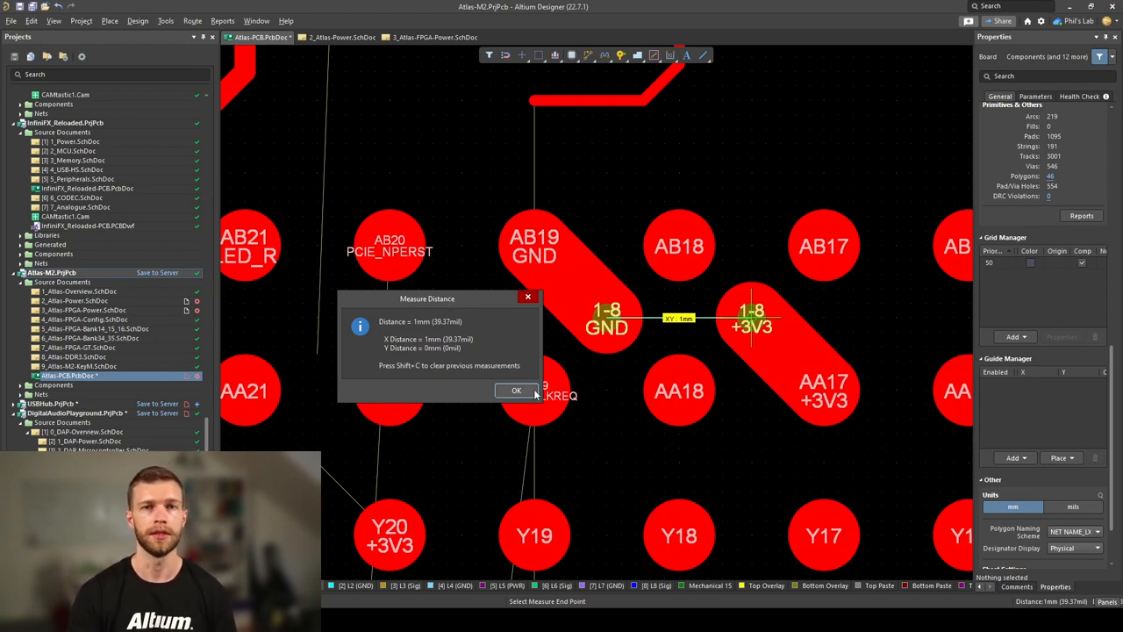
pyautogui.click(515, 389)
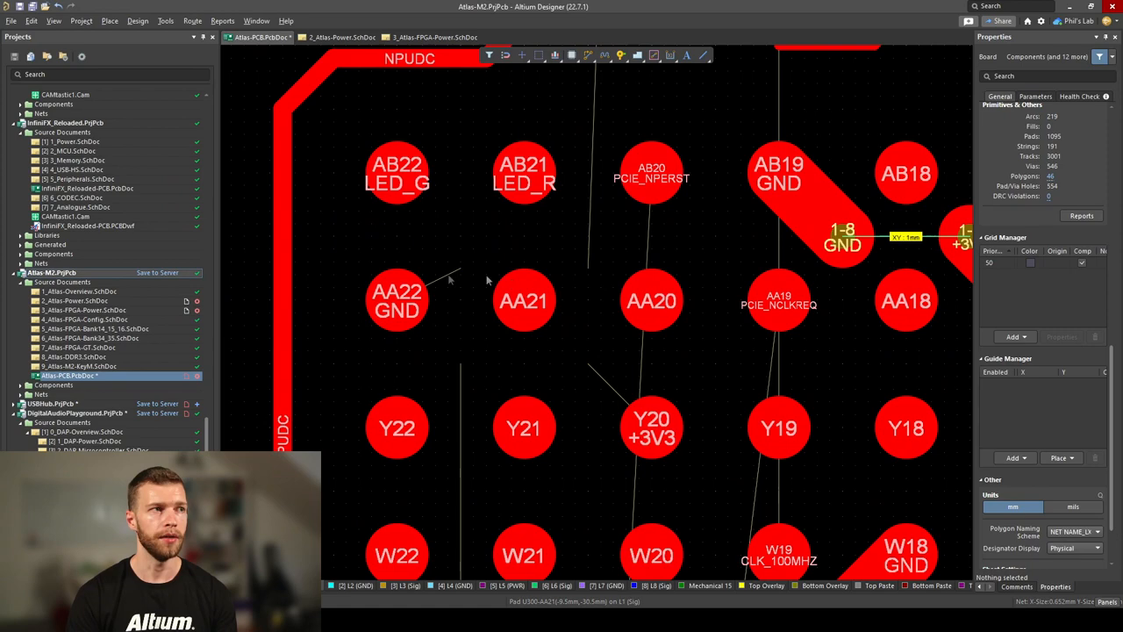
pyautogui.click(651, 428)
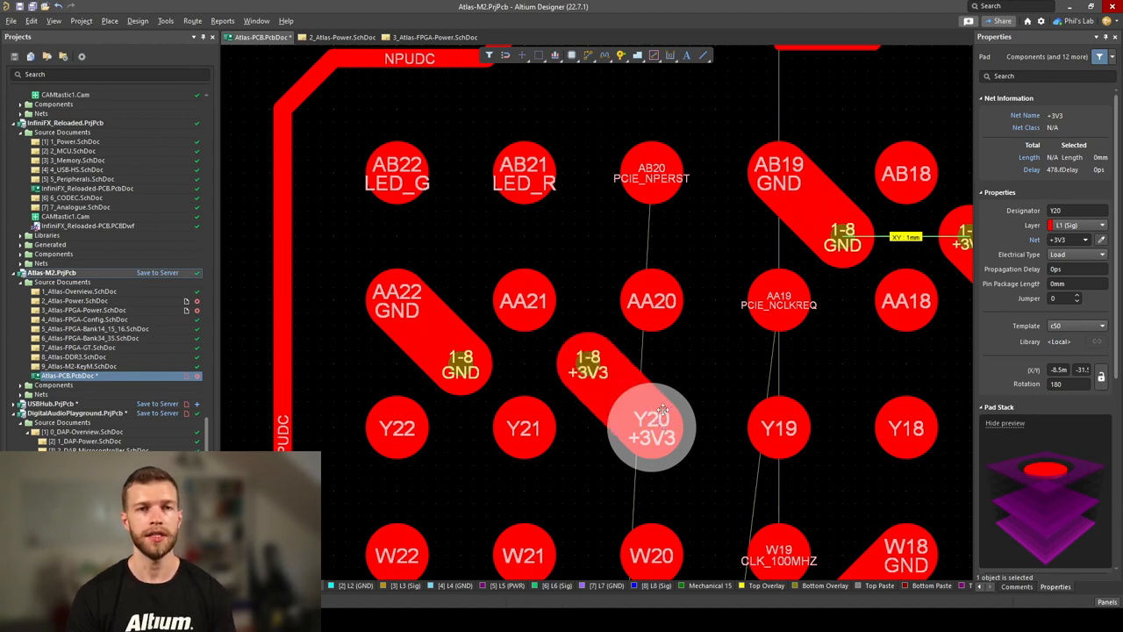
pyautogui.moveTo(662, 410)
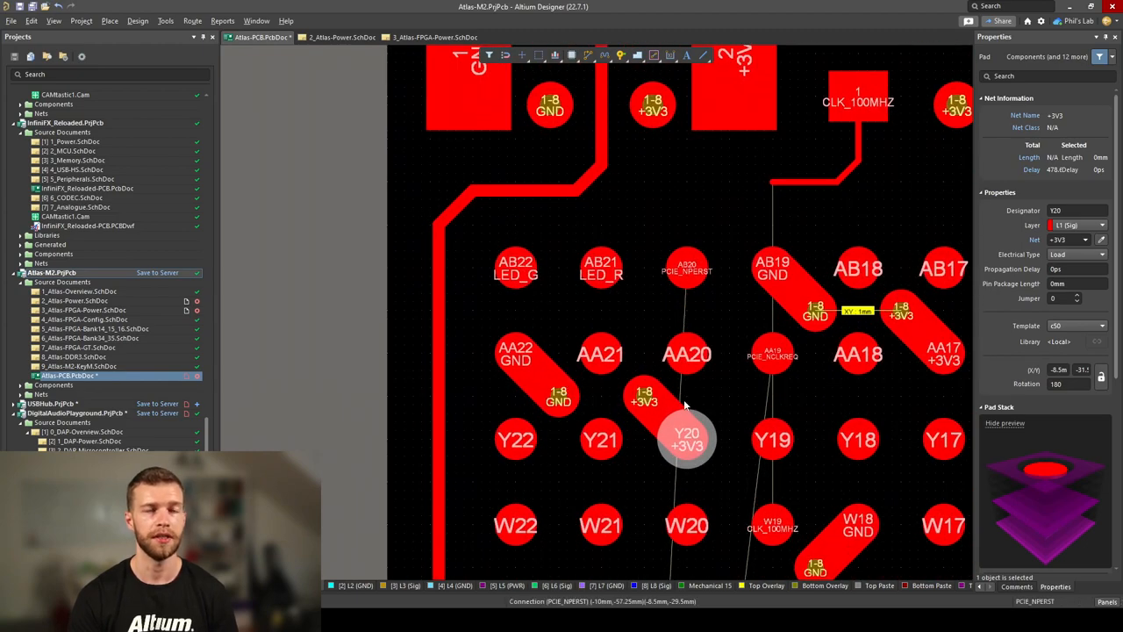
pyautogui.moveTo(658, 359)
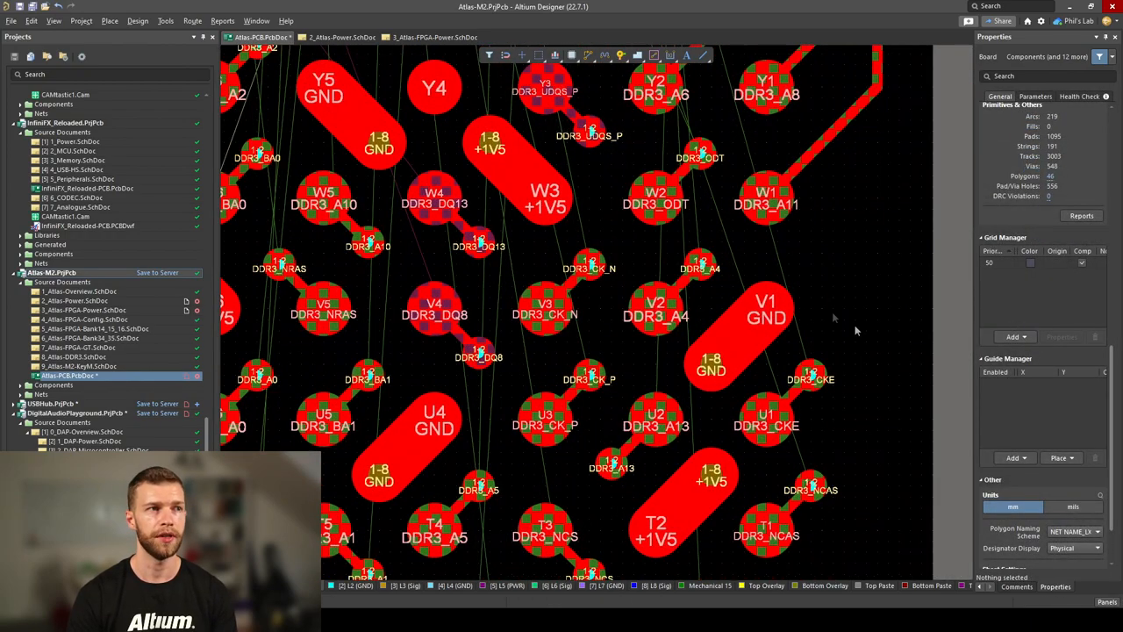
pyautogui.moveTo(728, 405)
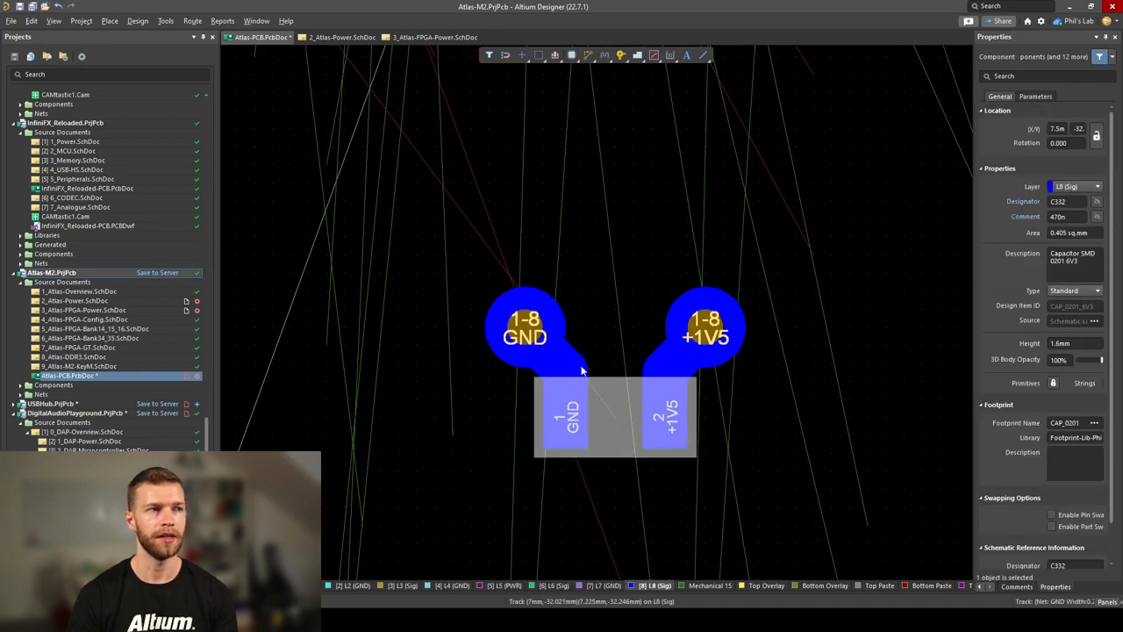
pyautogui.moveTo(611, 351)
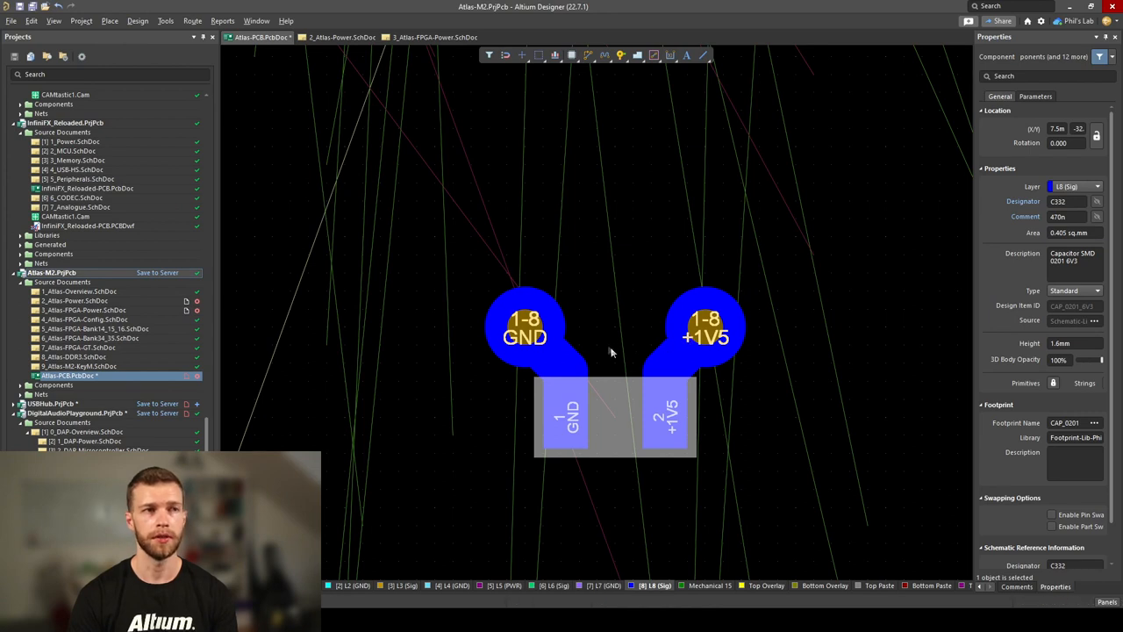
# - Inspect a bottom-side decoupling capacitor sitting on a GND/+1V5 via pair
pyautogui.click(565, 393)
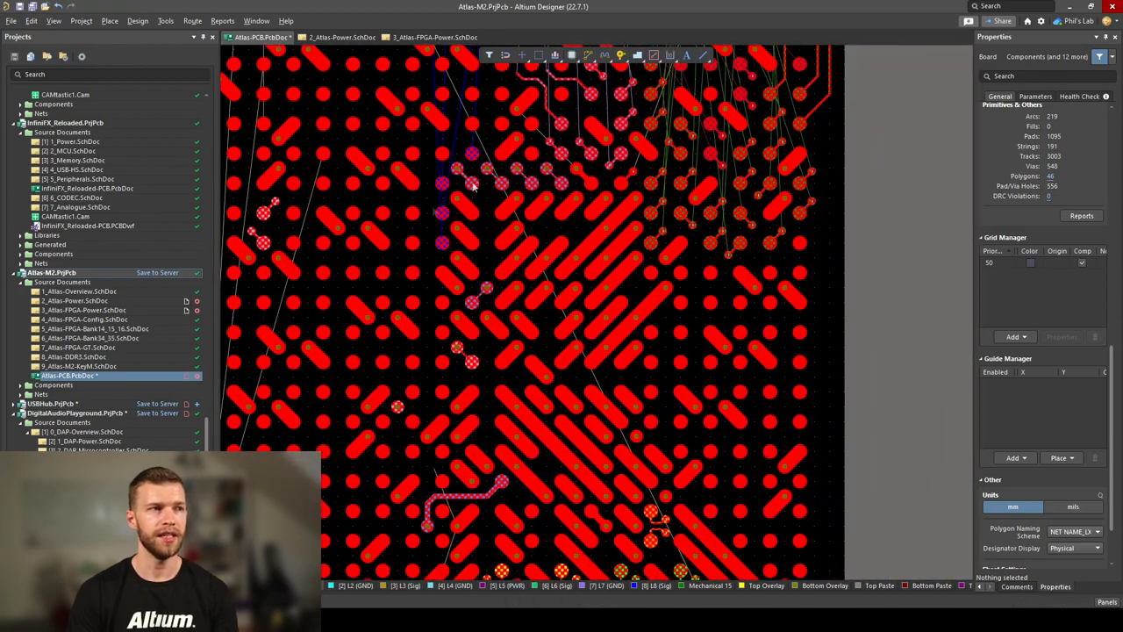
pyautogui.moveTo(600, 493)
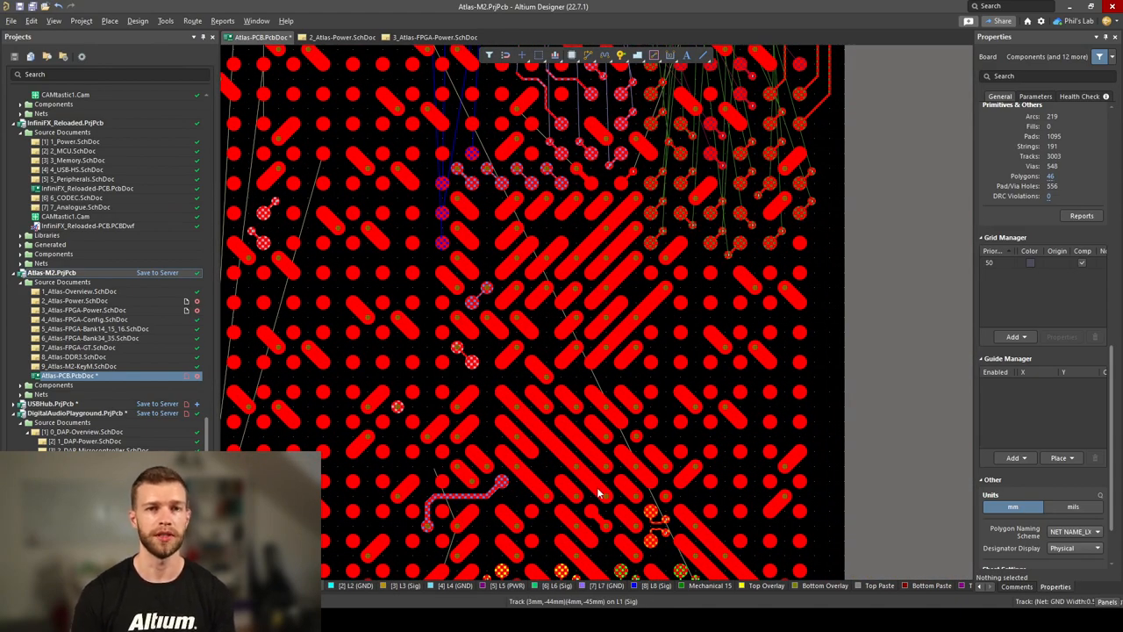
pyautogui.moveTo(405, 423)
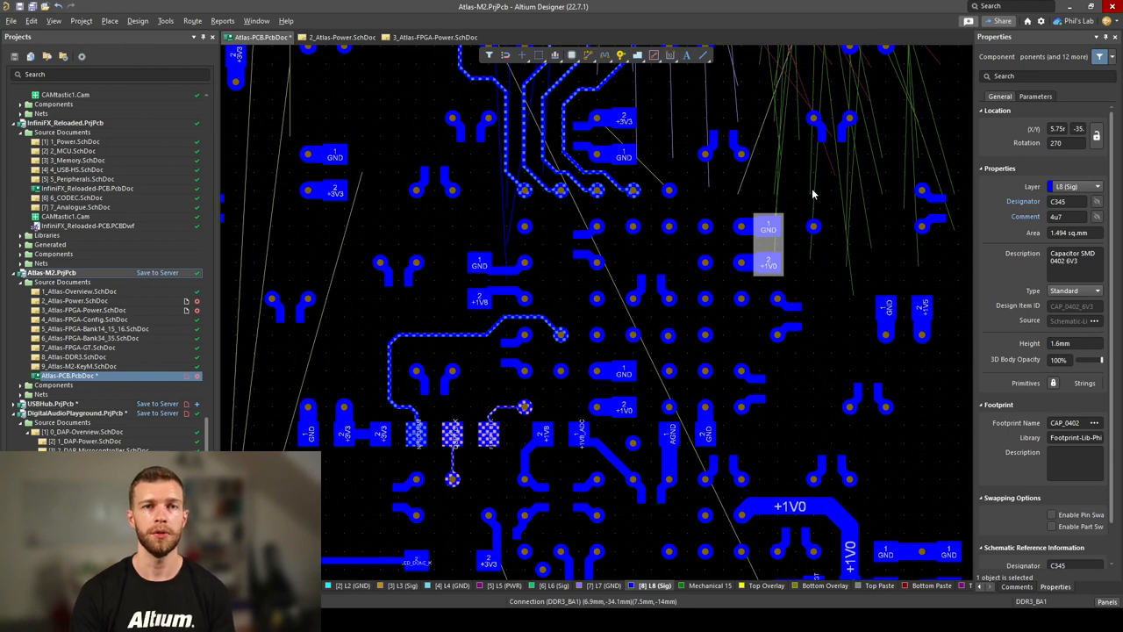
pyautogui.moveTo(698, 270)
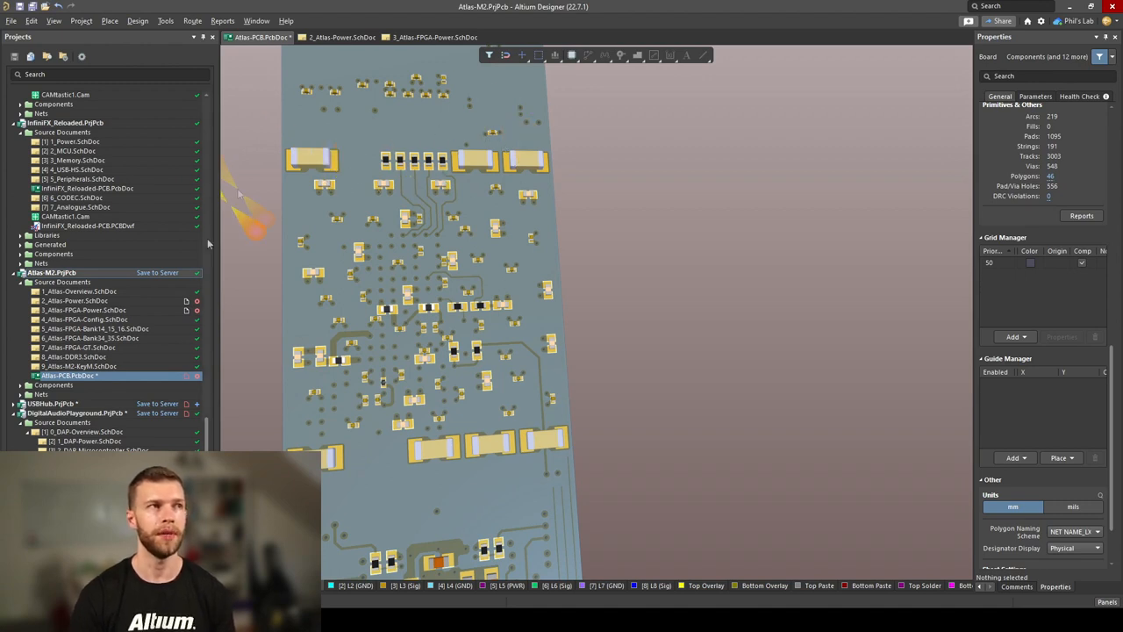
pyautogui.moveTo(631, 267)
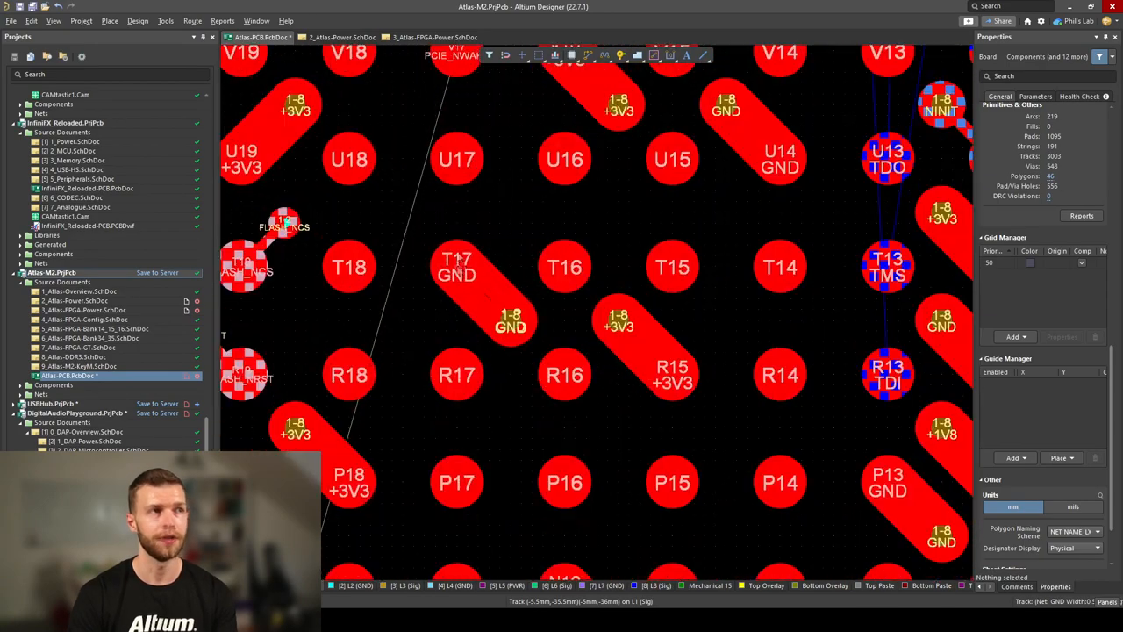
pyautogui.moveTo(491, 302)
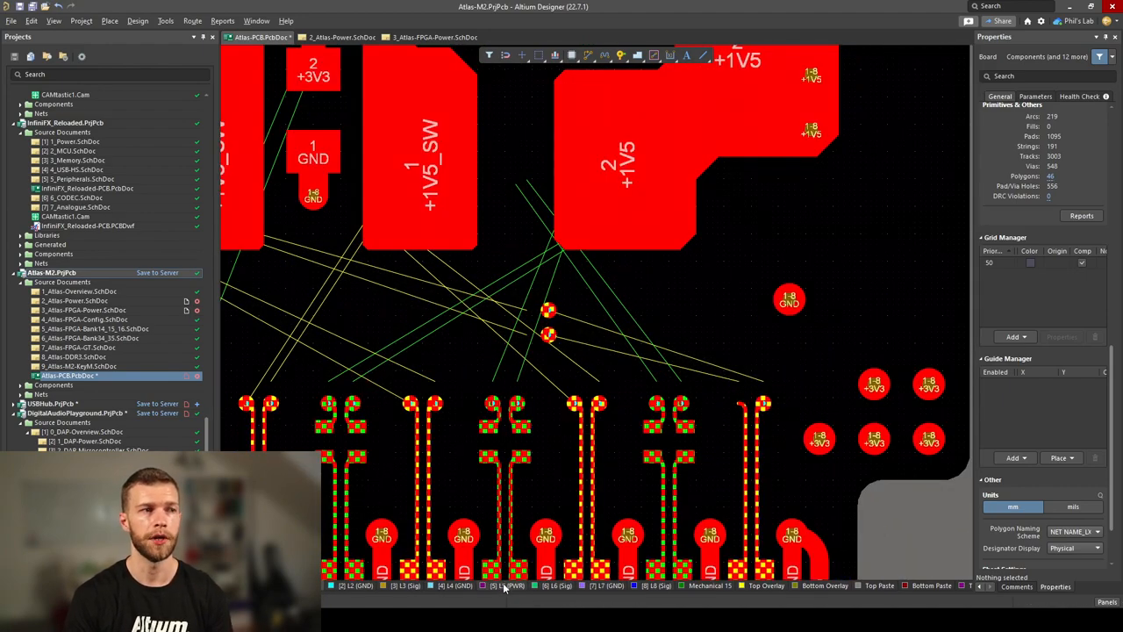
# - Step through layer tabs from the 1V8 buck converter pours to the solid ground plane
pyautogui.click(509, 586)
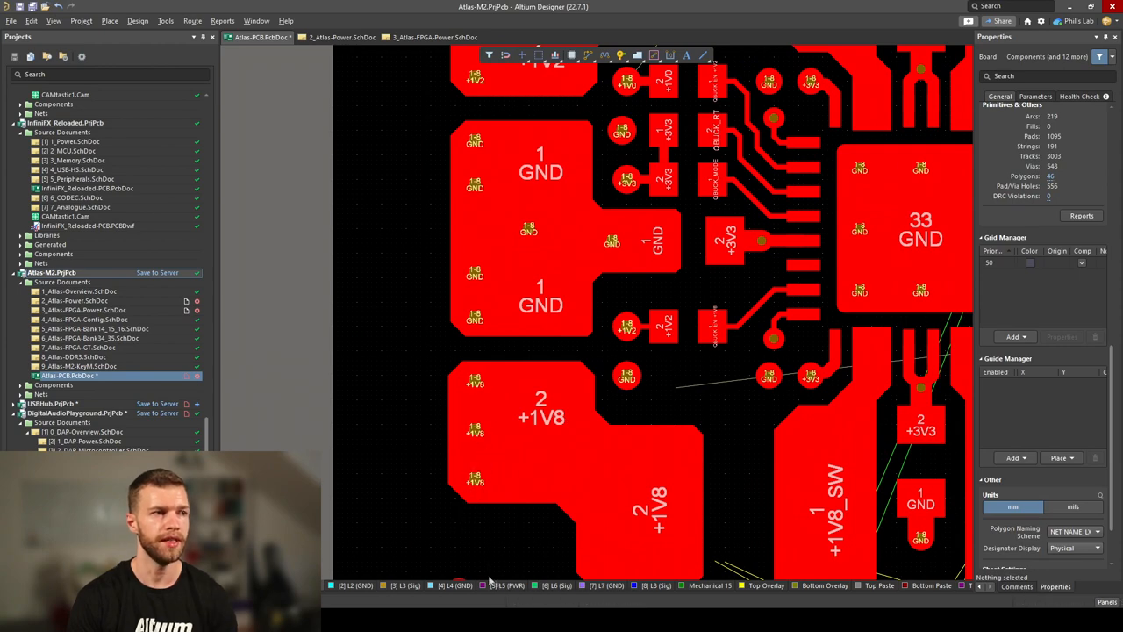
pyautogui.click(508, 586)
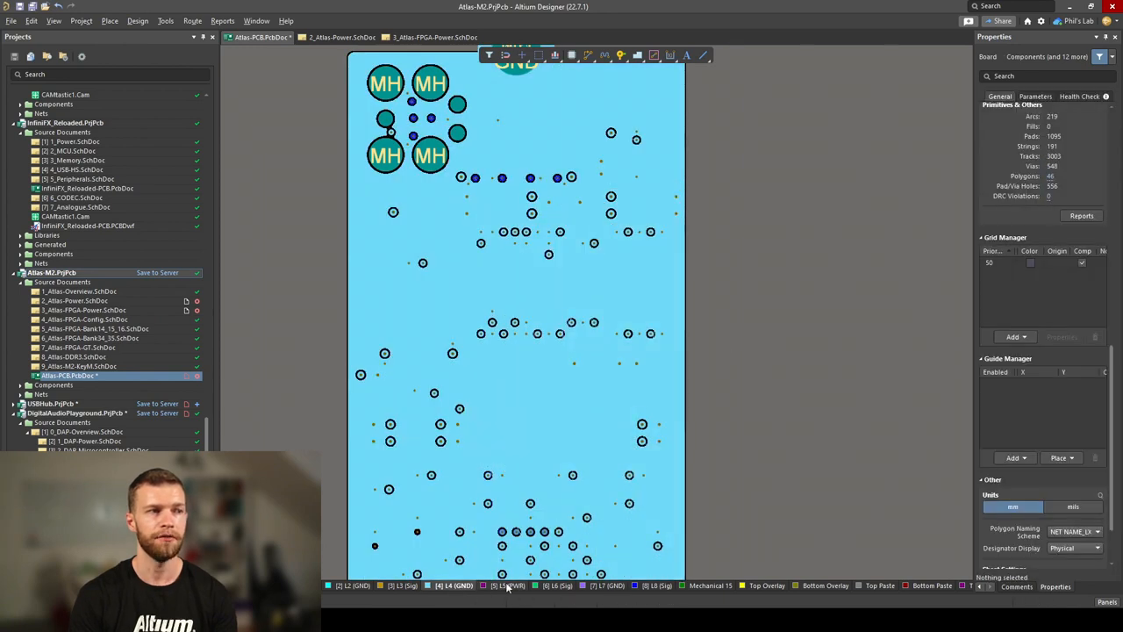
# - Show the inner power plane layer alone with its split supply regions
pyautogui.click(505, 586)
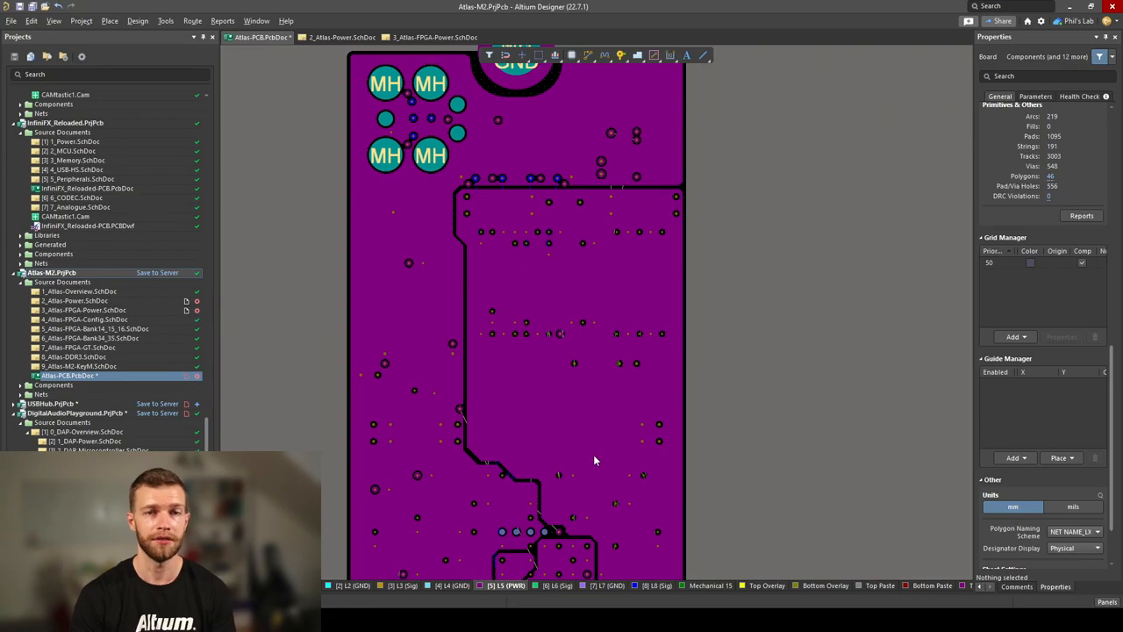
pyautogui.moveTo(558, 502)
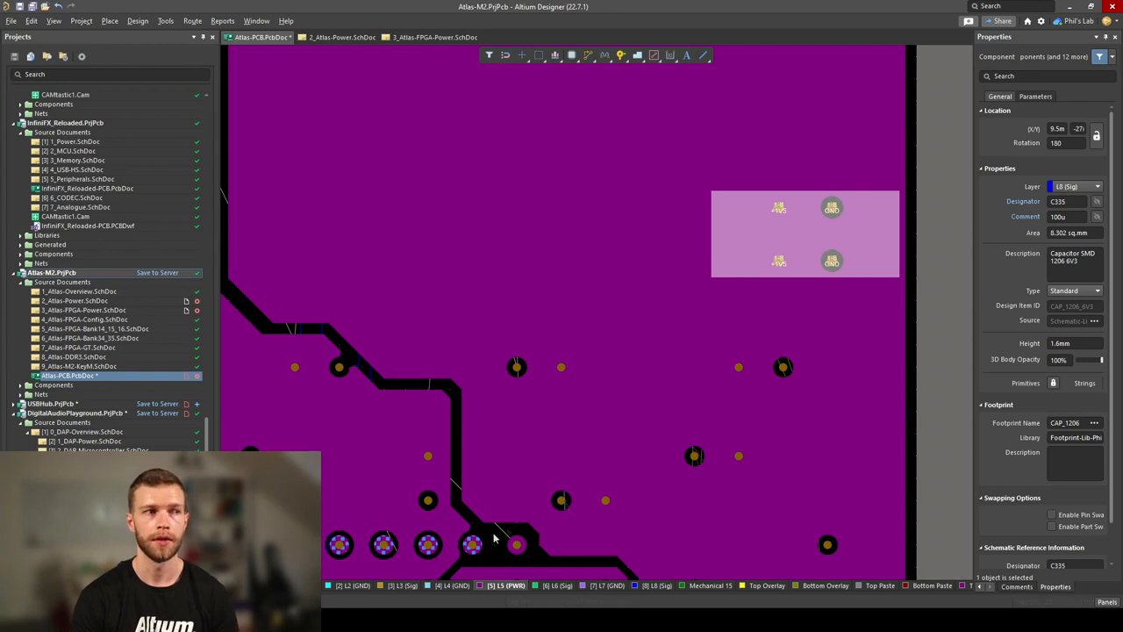
pyautogui.moveTo(470, 543)
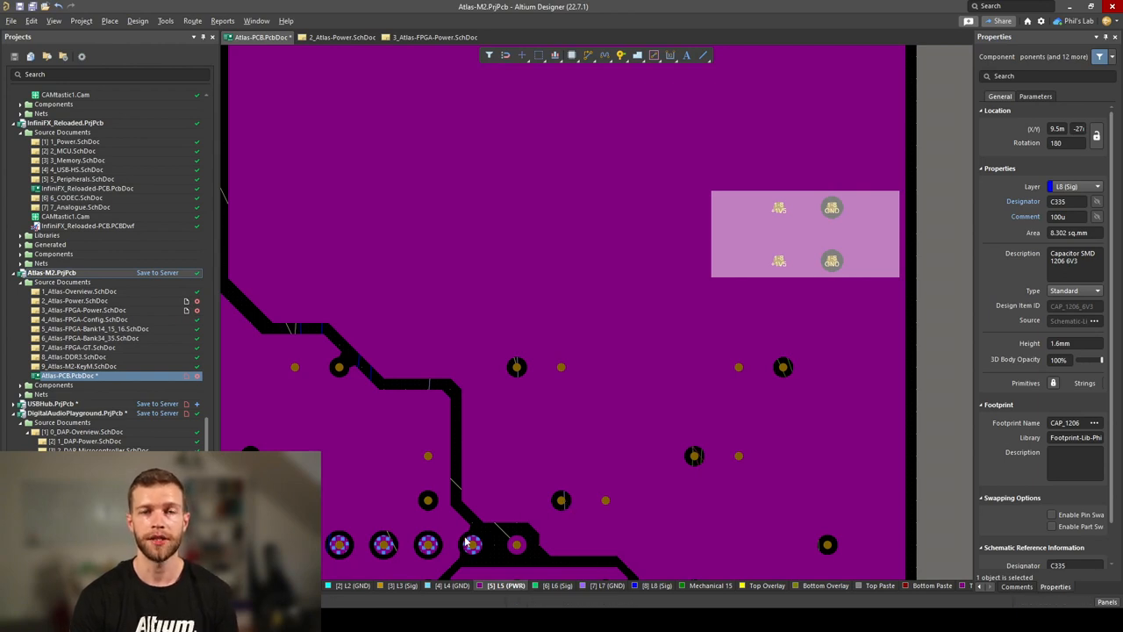